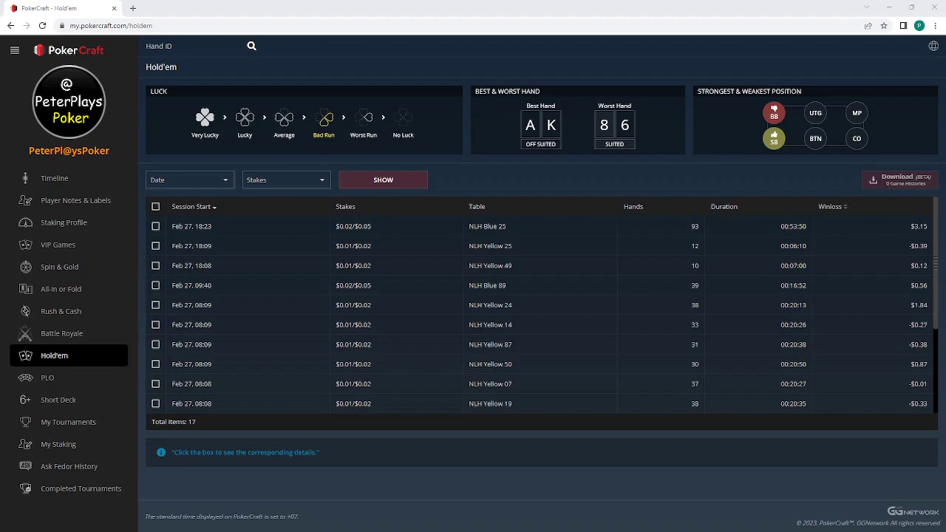
mouse_move(600, 342)
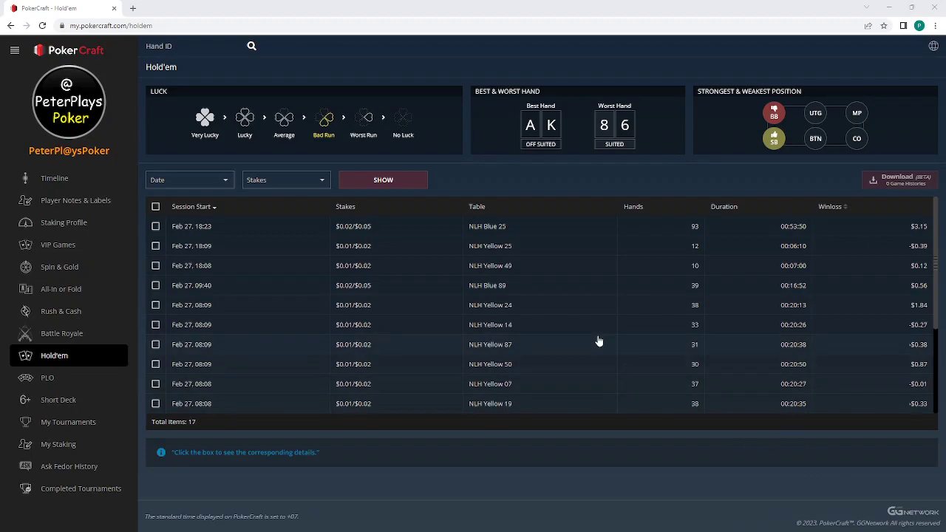
mouse_move(69, 338)
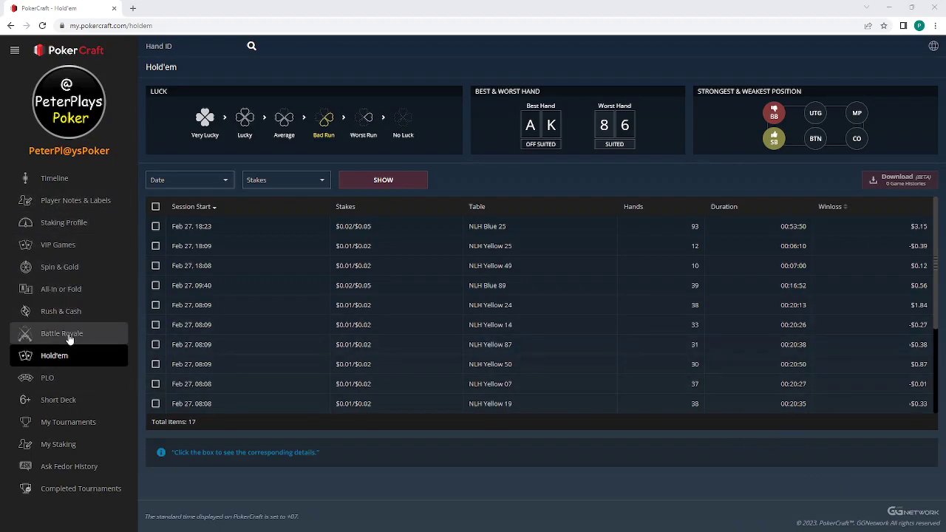
mouse_move(54, 355)
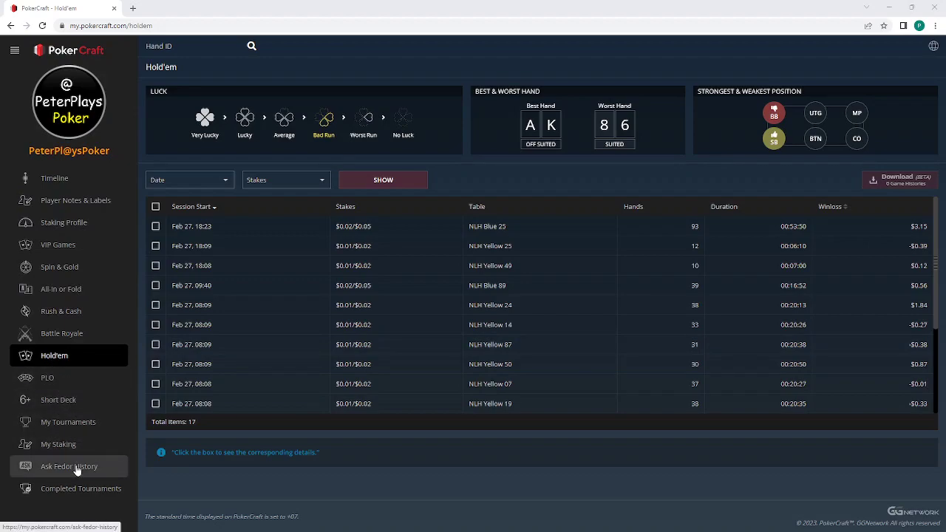
mouse_move(70, 400)
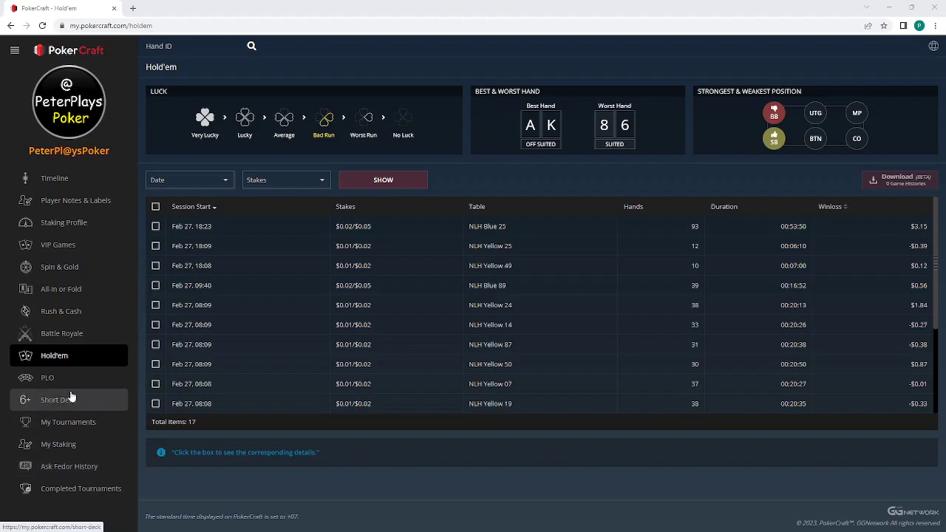
mouse_move(87, 310)
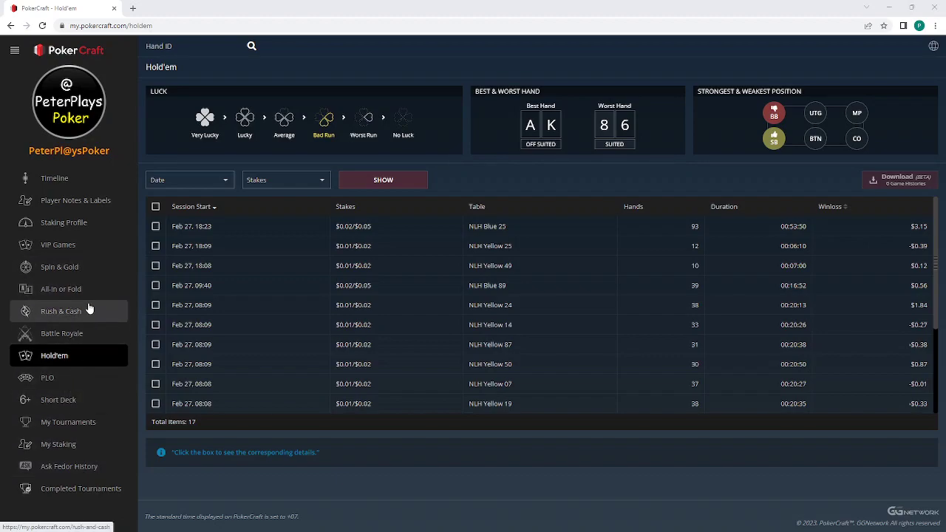
mouse_move(88, 267)
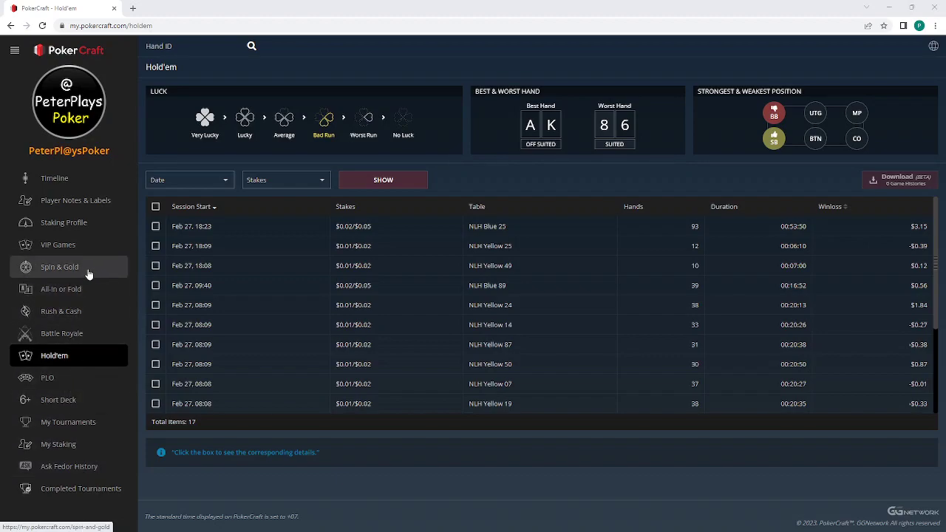
mouse_move(116, 274)
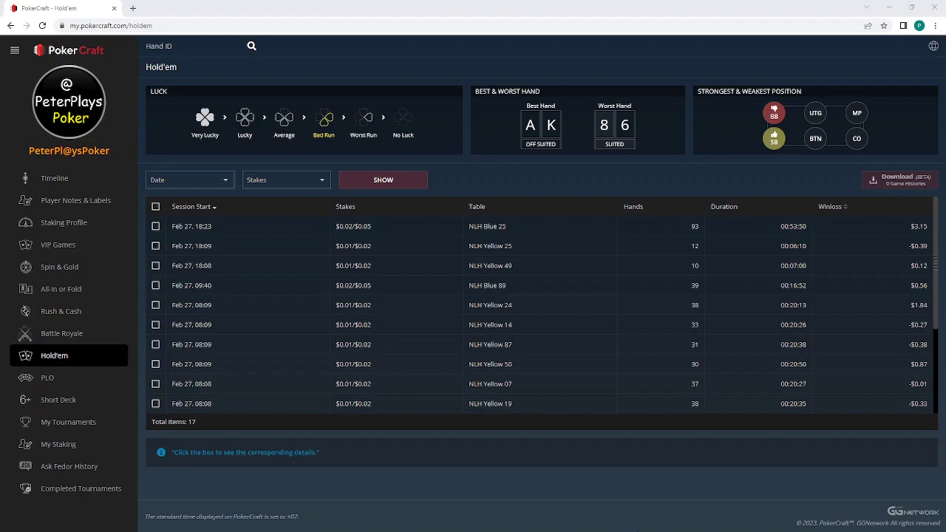
mouse_move(361, 491)
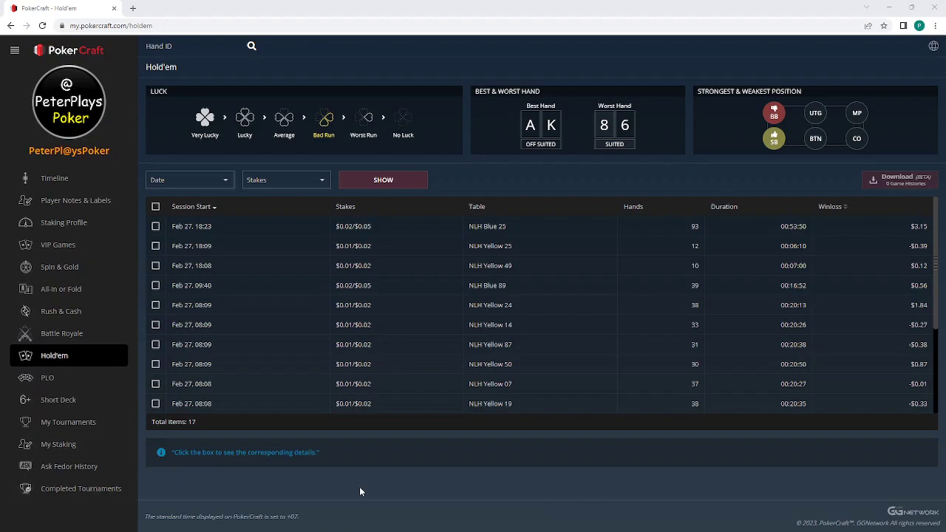
mouse_move(374, 485)
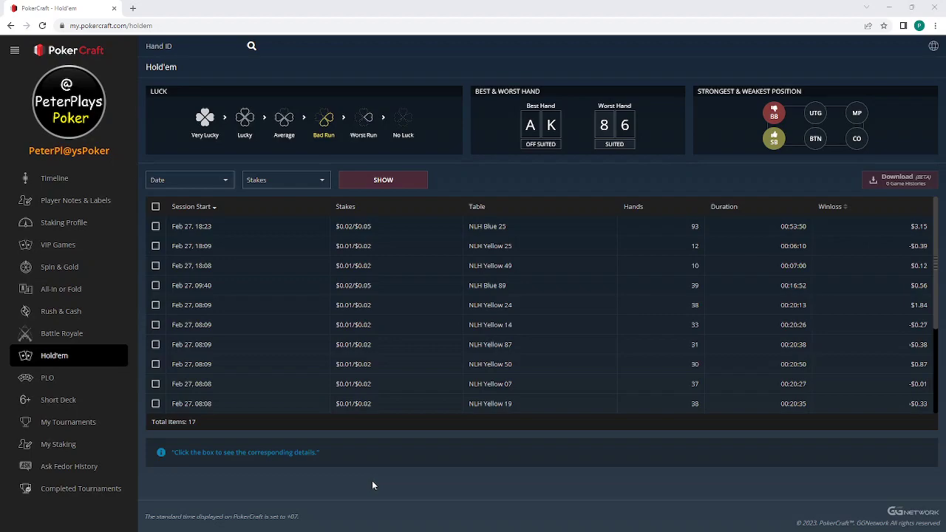
mouse_move(247, 482)
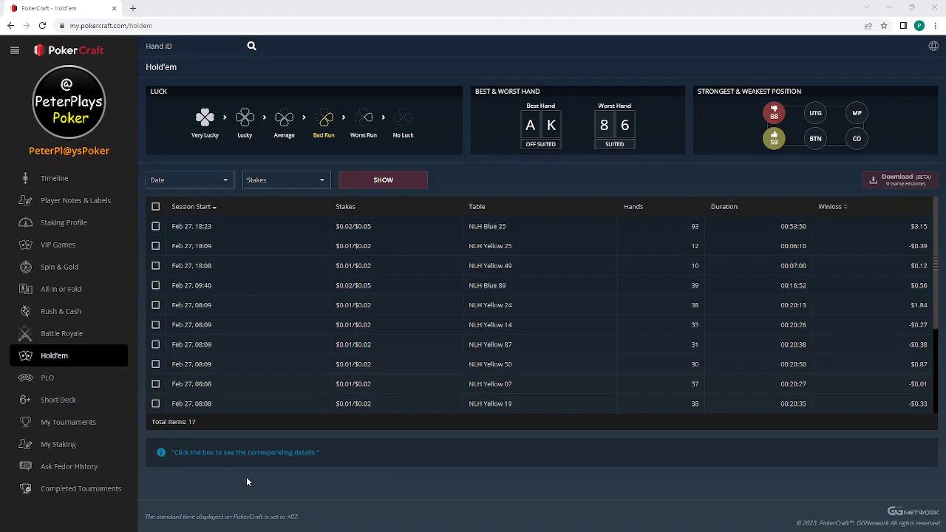
mouse_move(41, 366)
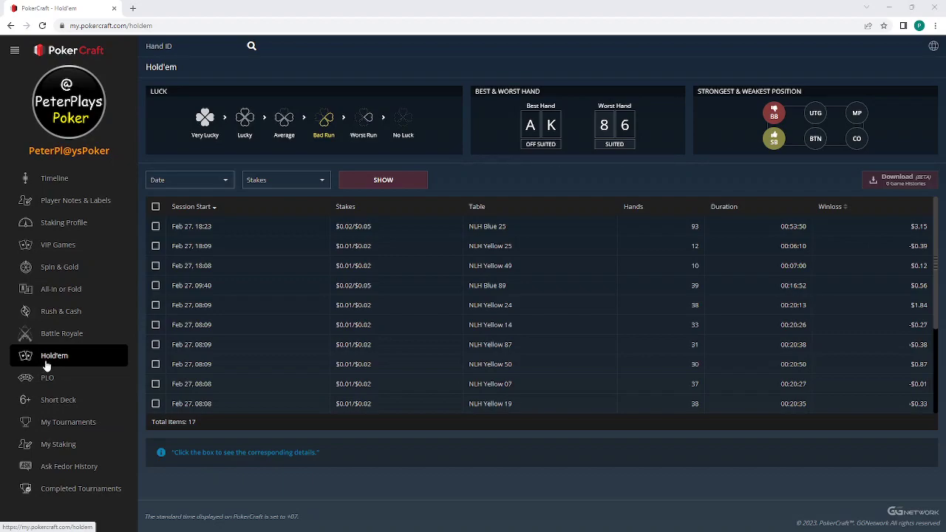
mouse_move(728, 266)
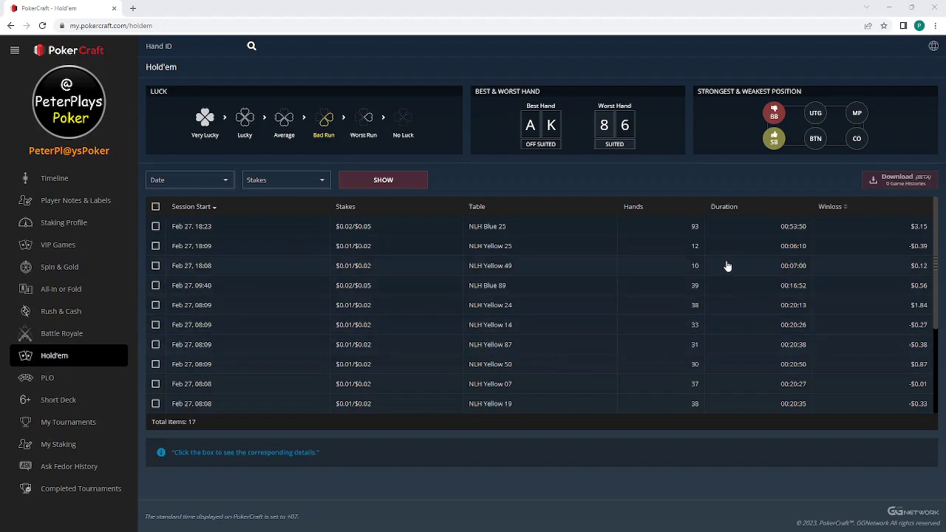
mouse_move(695, 397)
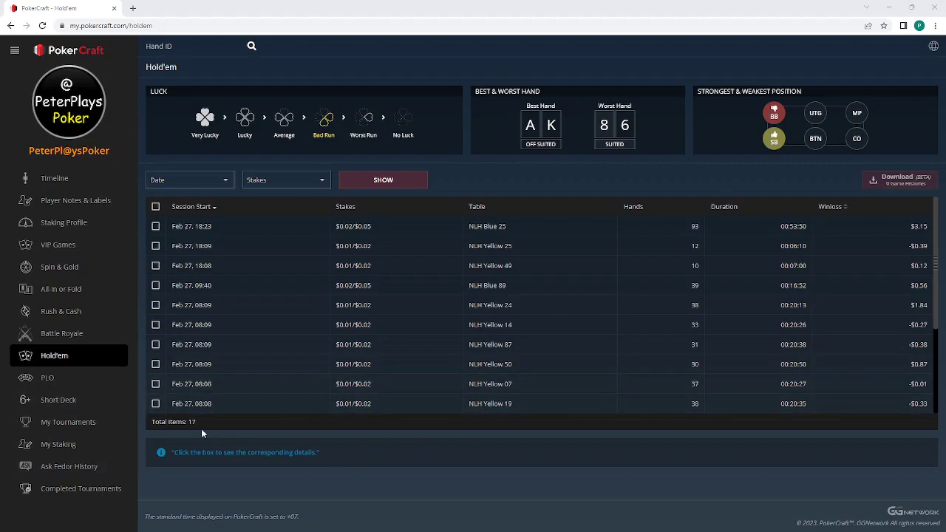
mouse_move(148, 476)
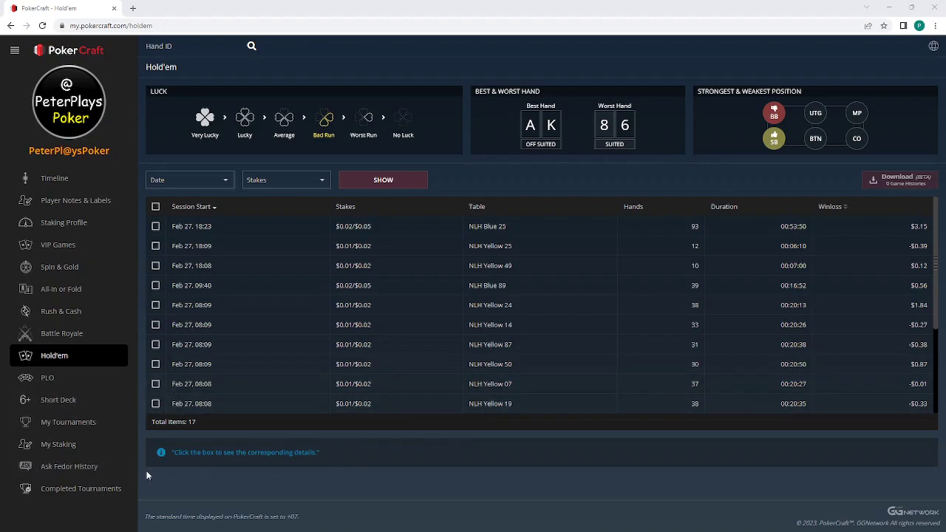
mouse_move(307, 472)
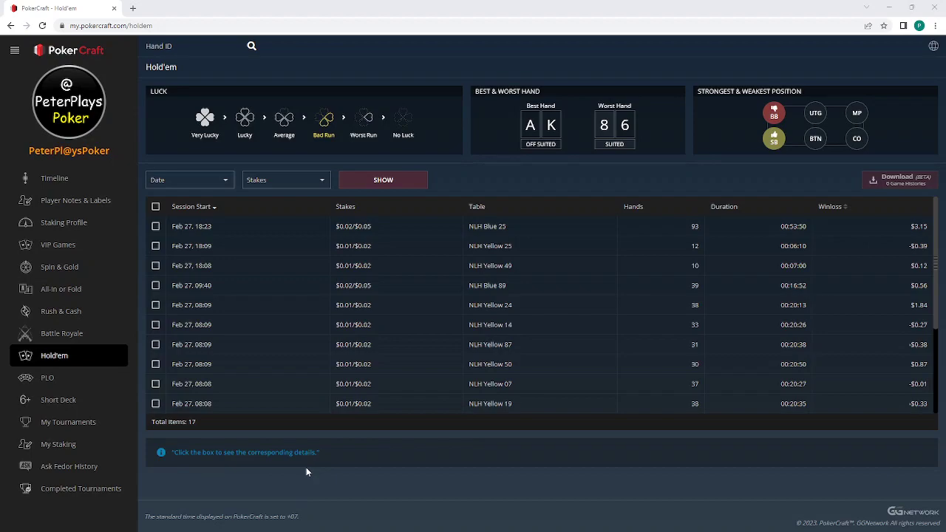
mouse_move(645, 302)
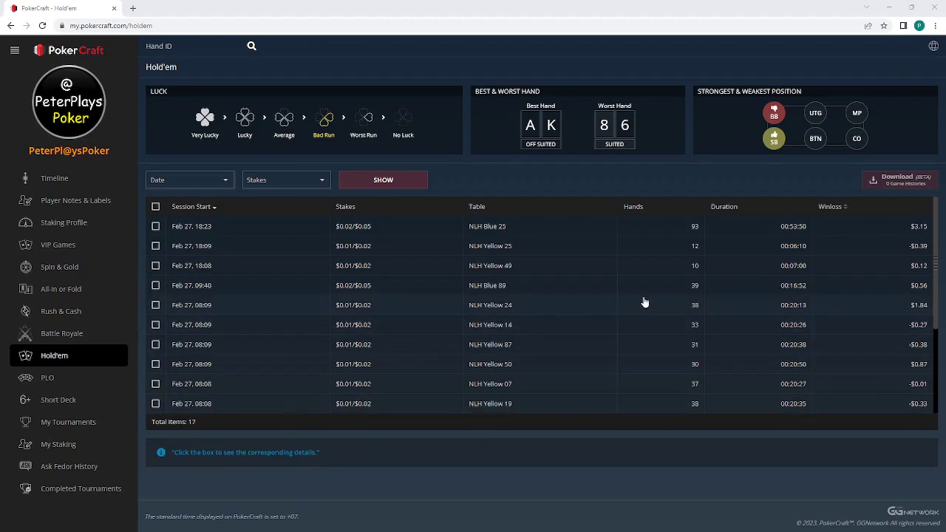
mouse_move(259, 469)
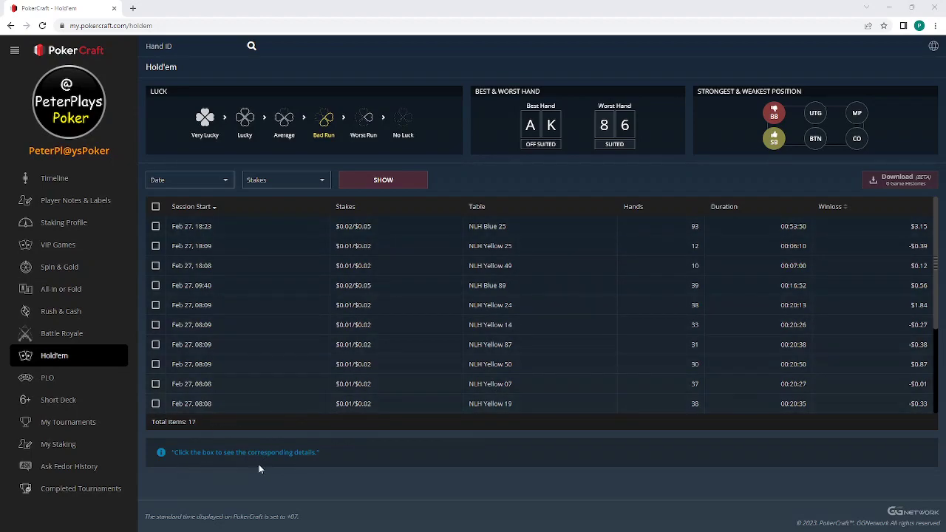
mouse_move(370, 464)
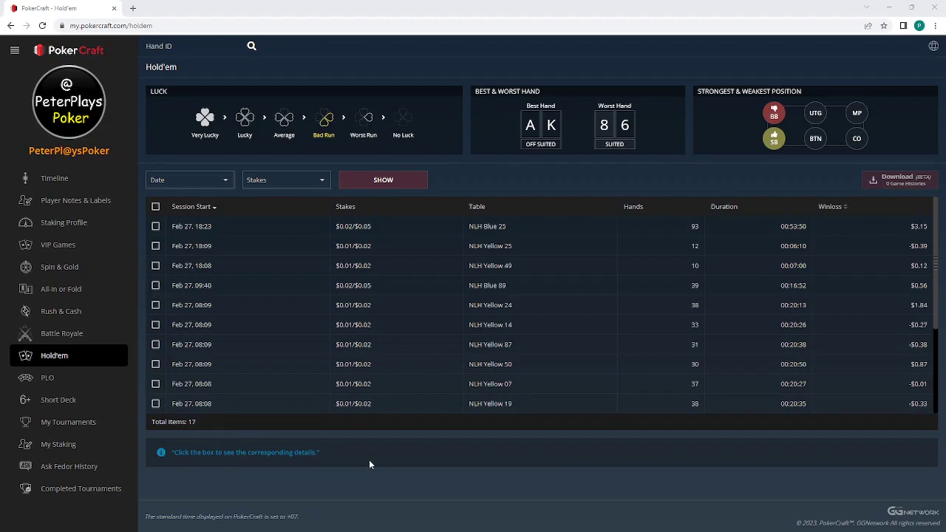
mouse_move(159, 520)
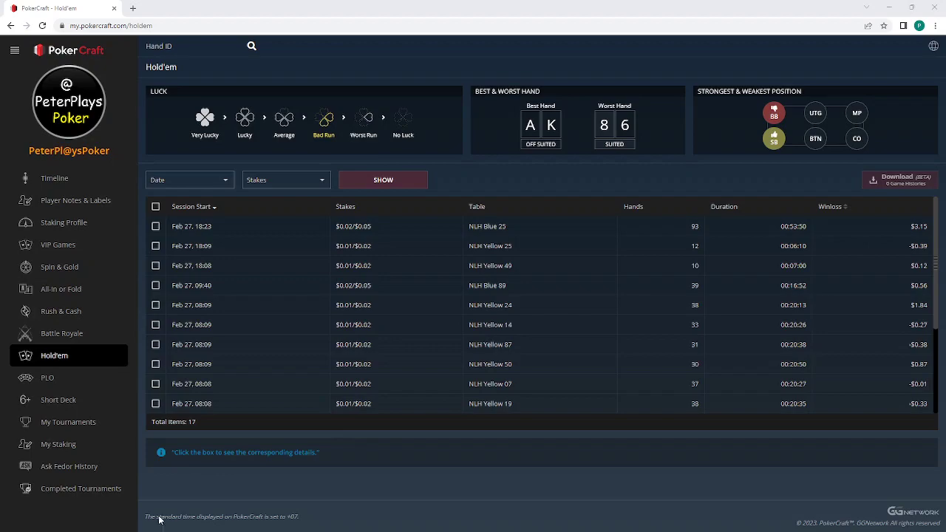
- Filter the Hold'em session list to Last 7 Days, keeping all 17 sessions listed
left_click(189, 180)
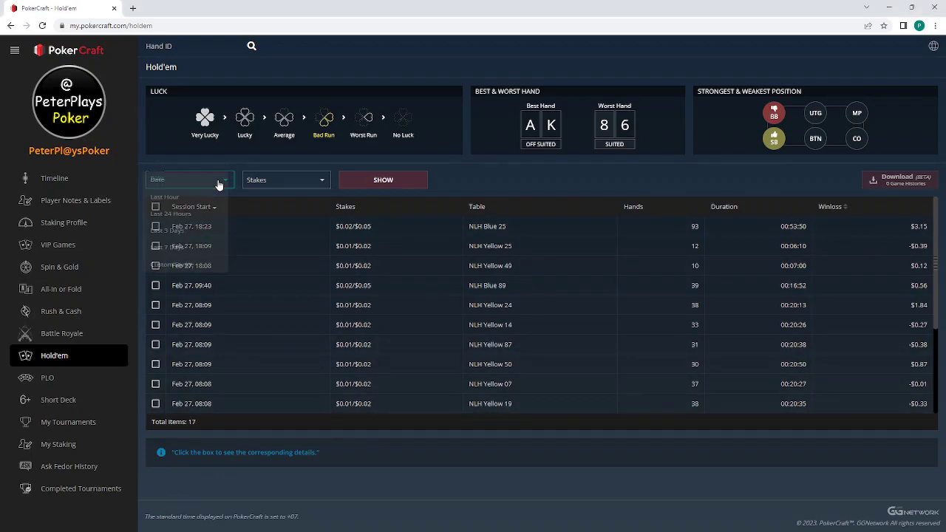
left_click(189, 180)
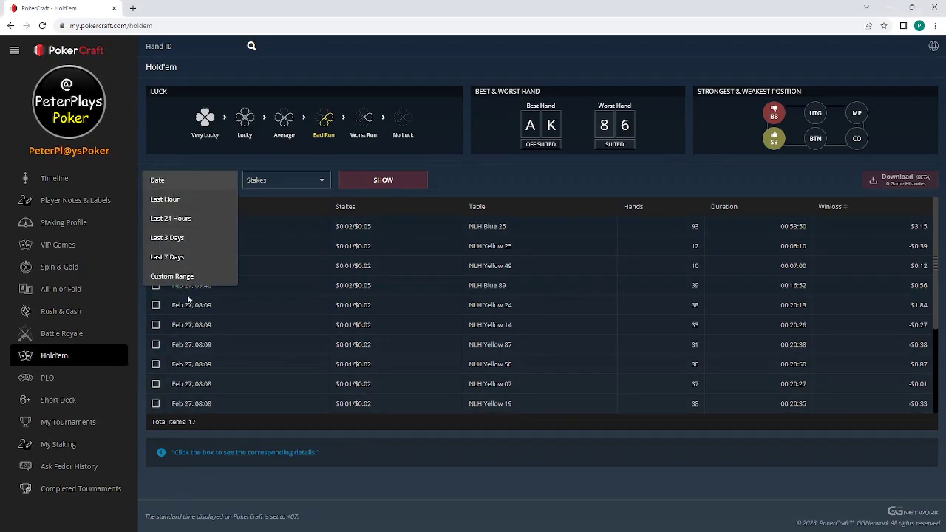
left_click(167, 257)
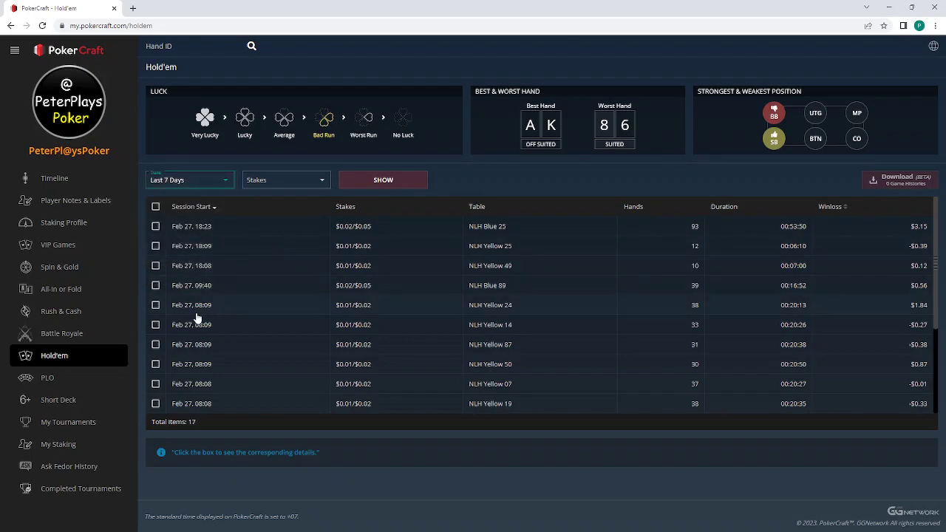
mouse_move(268, 493)
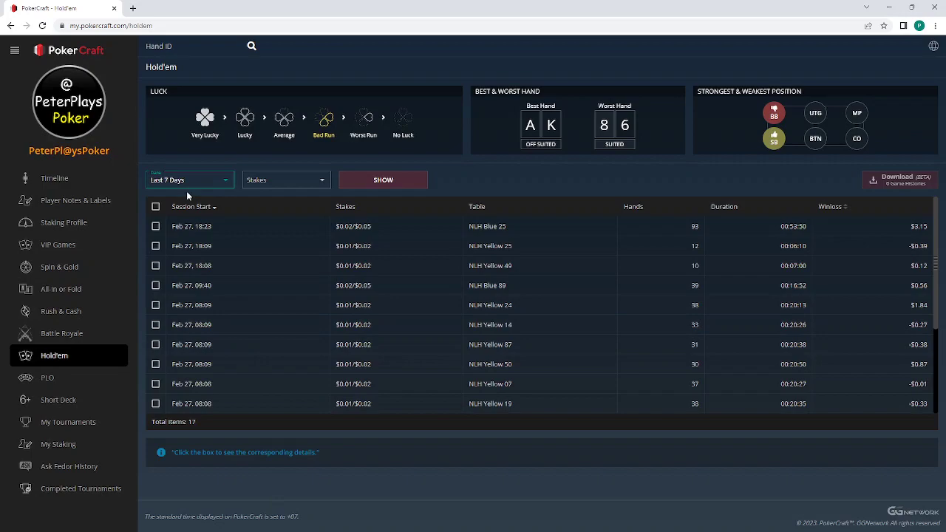
mouse_move(286, 179)
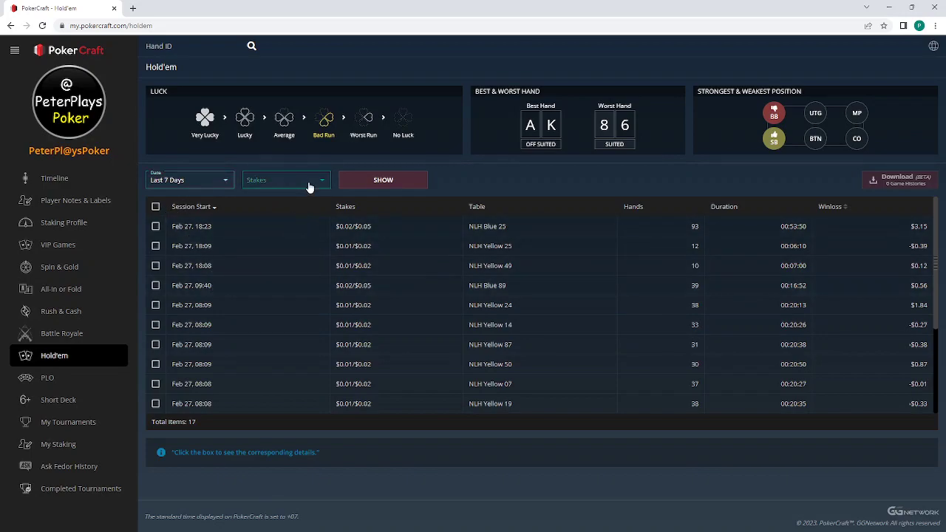
left_click(285, 180)
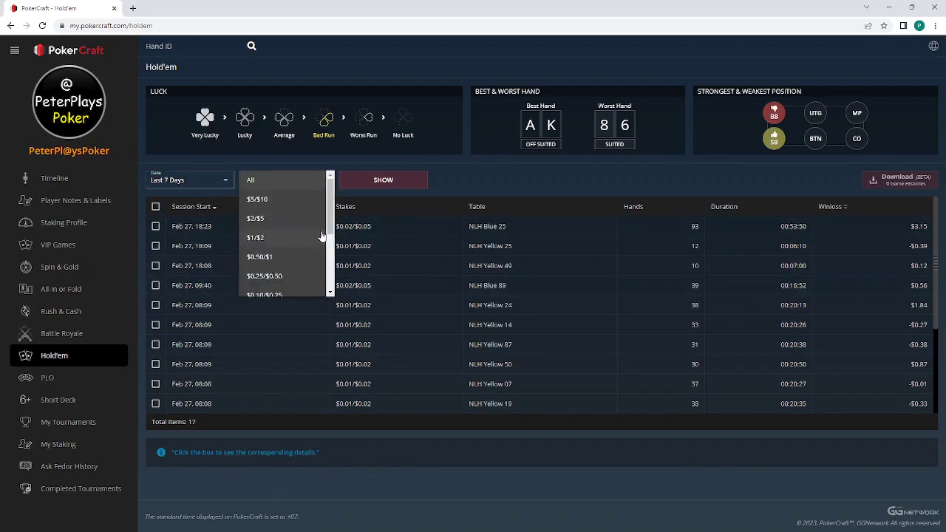
scroll("down", 3)
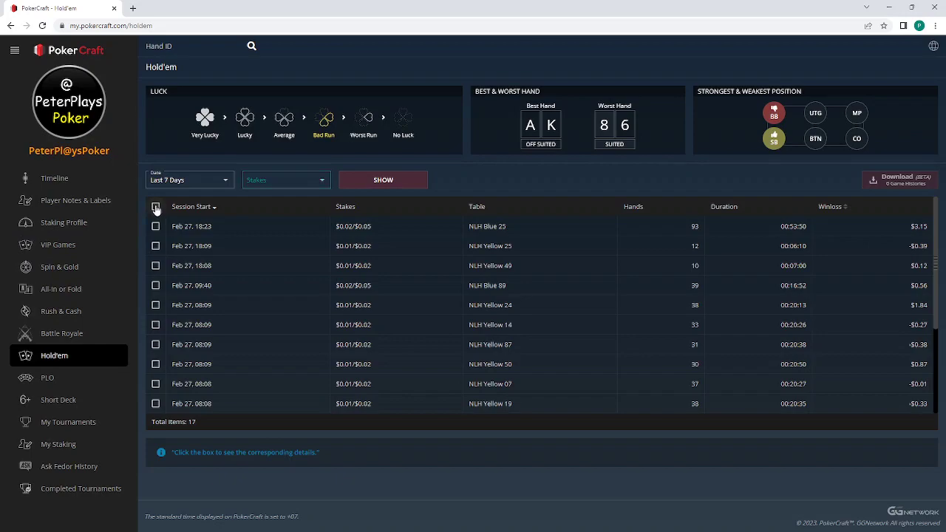
left_click(156, 206)
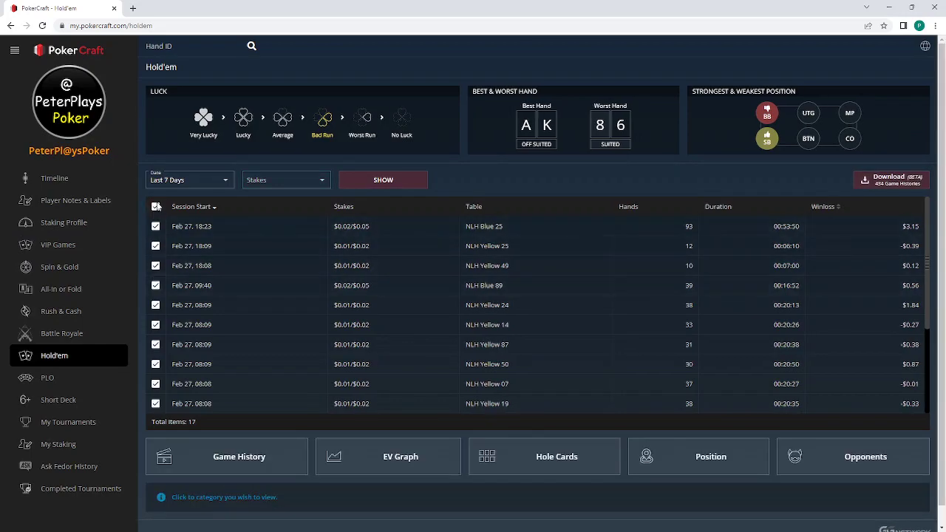
left_click(383, 180)
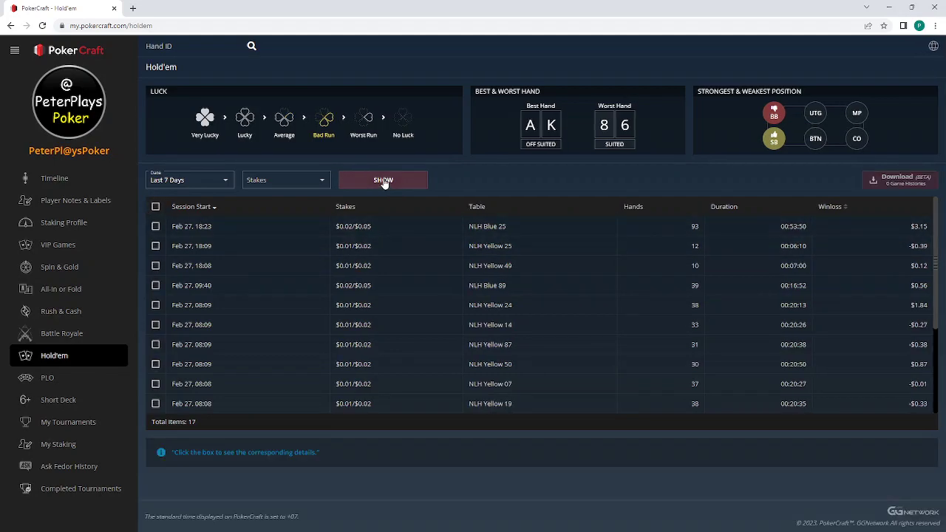
mouse_move(245, 216)
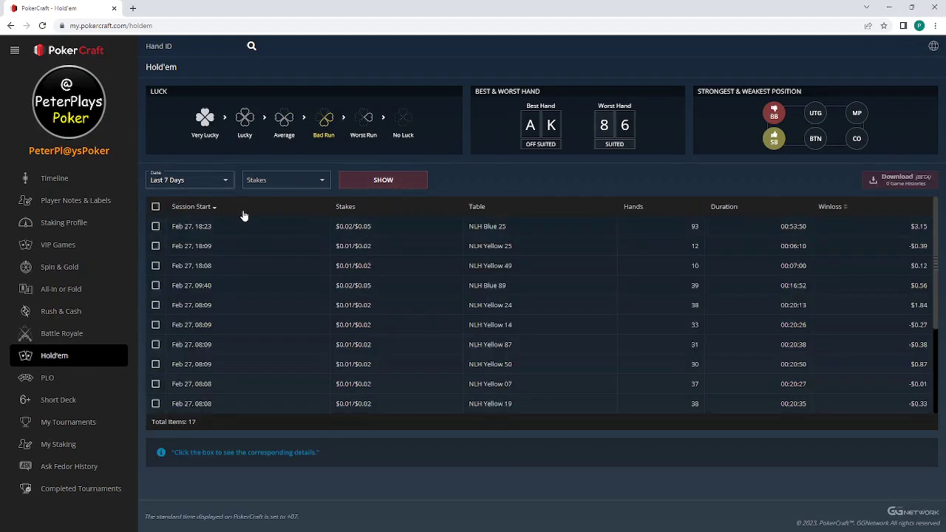
mouse_move(6, 517)
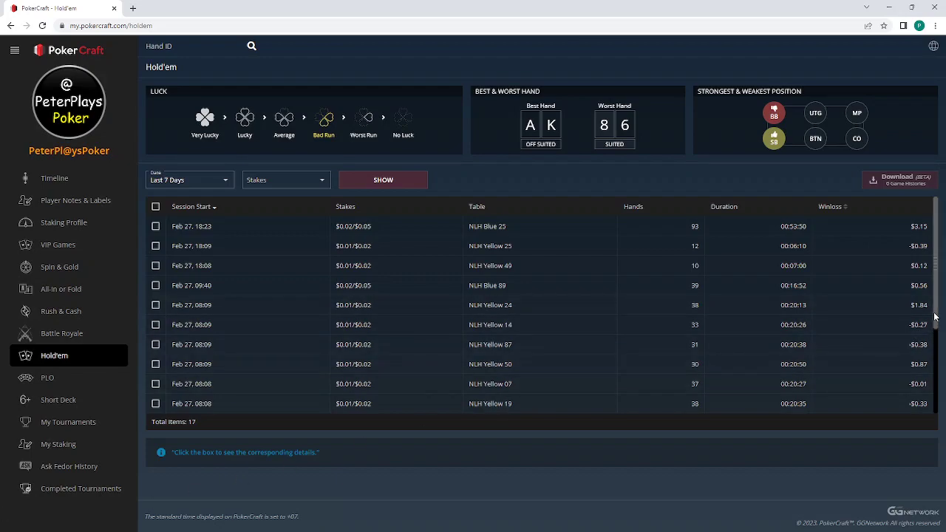
scroll("down", 3)
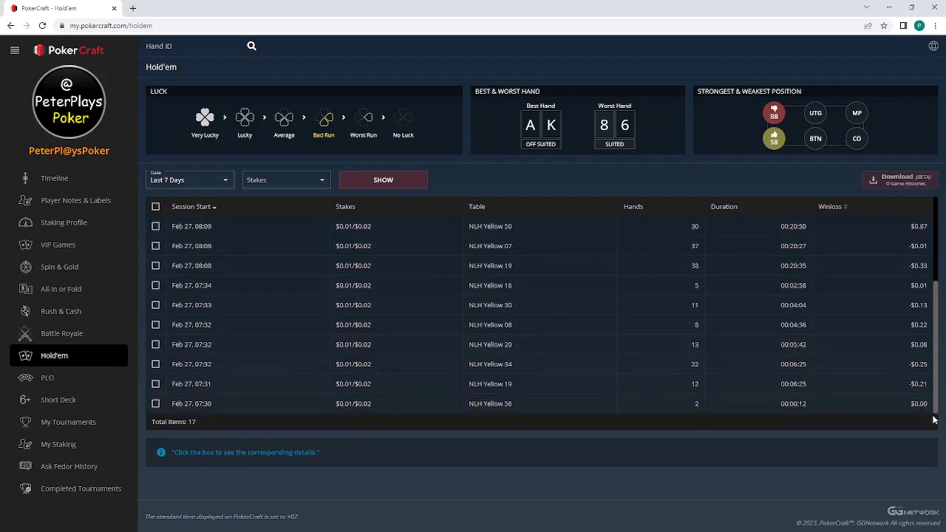
scroll("up", 3)
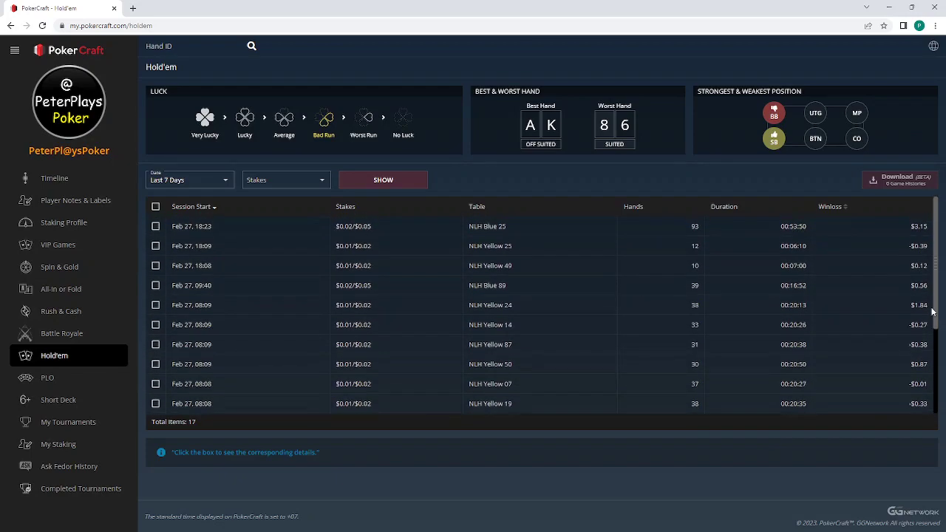
scroll("down", 3)
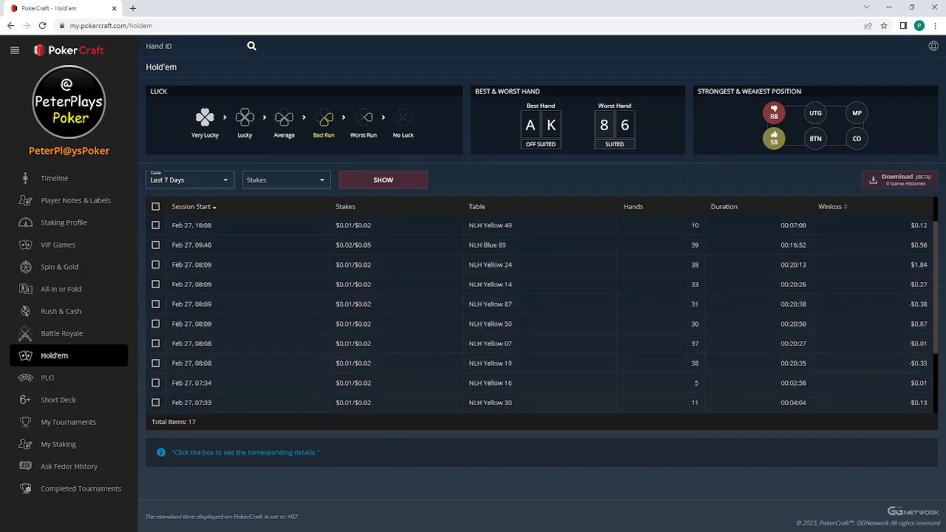
mouse_move(505, 236)
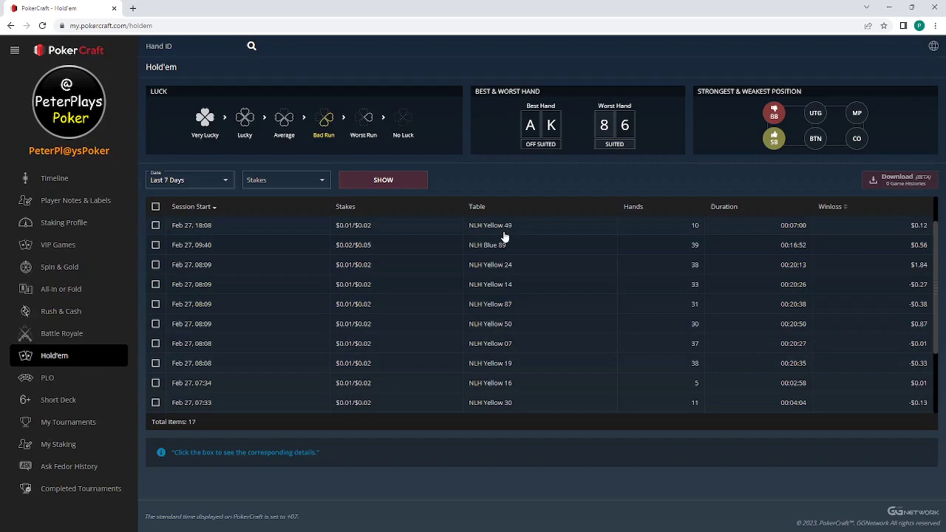
mouse_move(506, 261)
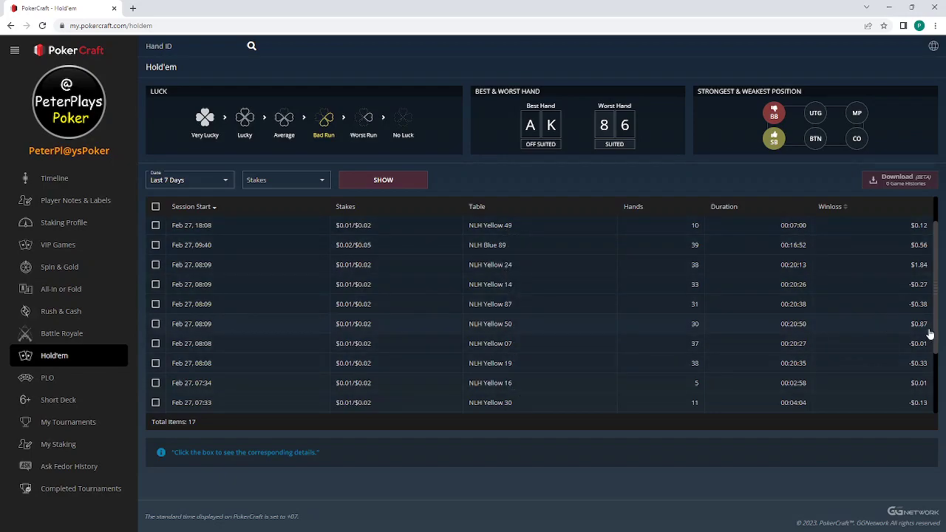
scroll("up", 3)
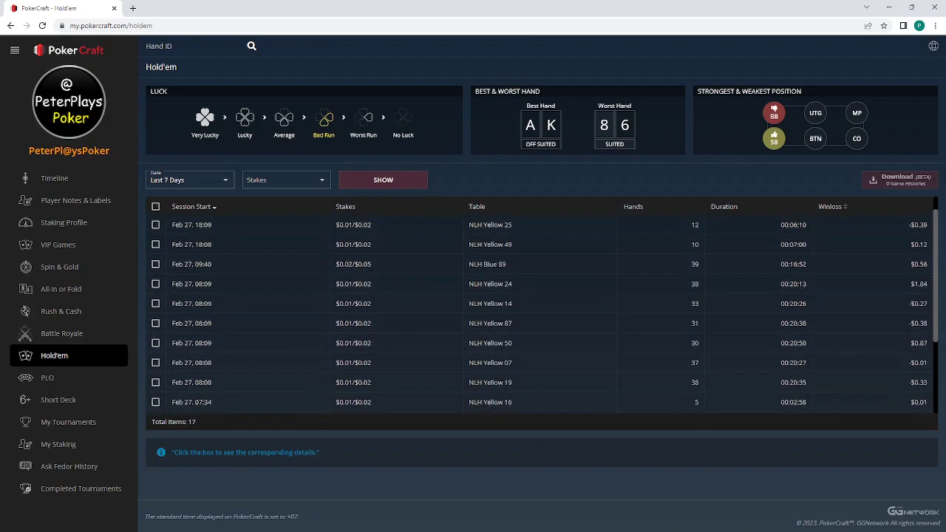
scroll("up", 3)
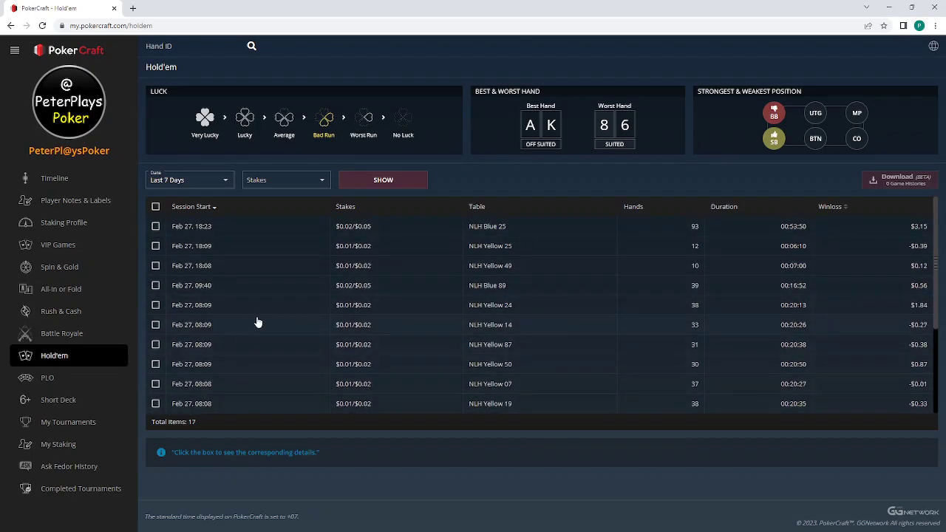
mouse_move(157, 215)
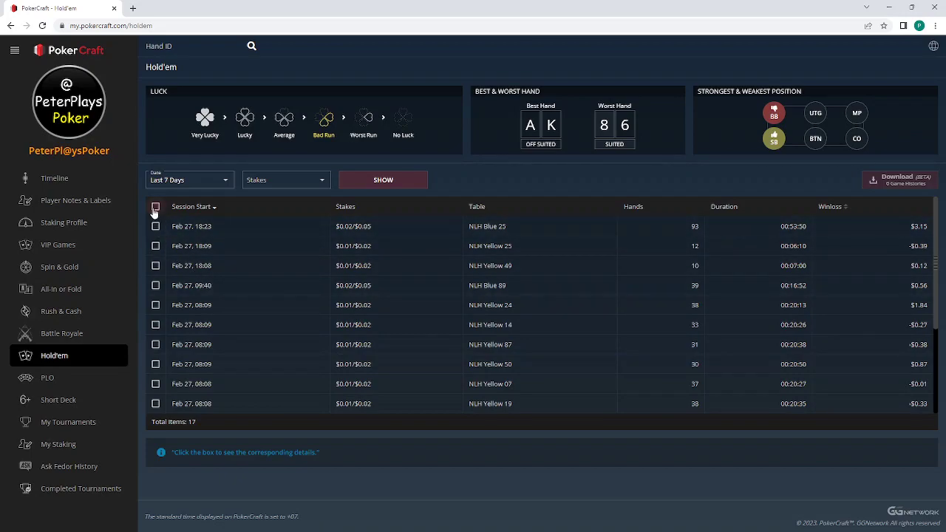
- Tick the select-all header box to choose all 17 sessions, totalling 434 hand histories
left_click(156, 207)
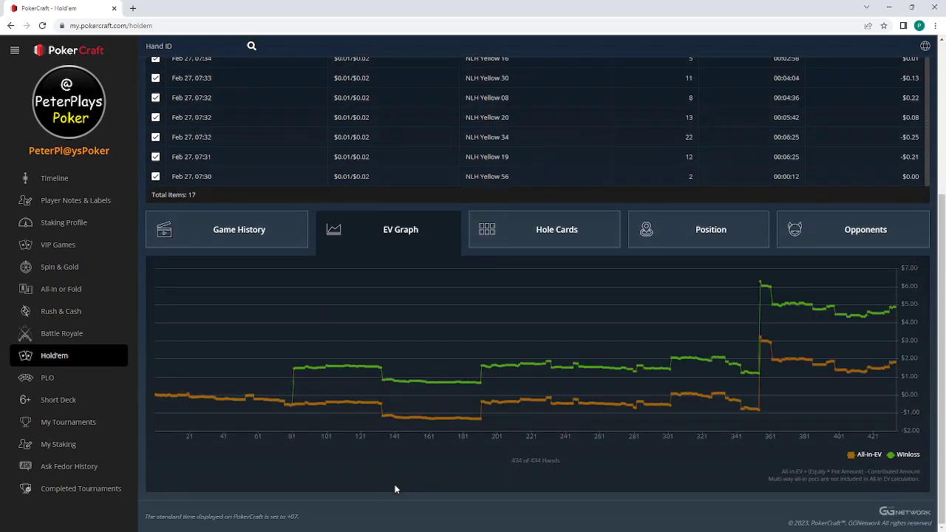
mouse_move(865, 309)
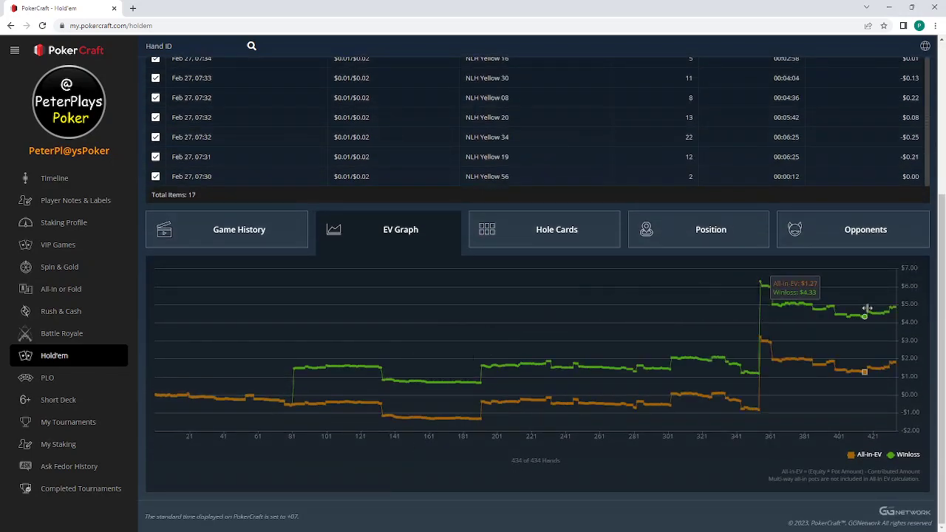
scroll("up", 3)
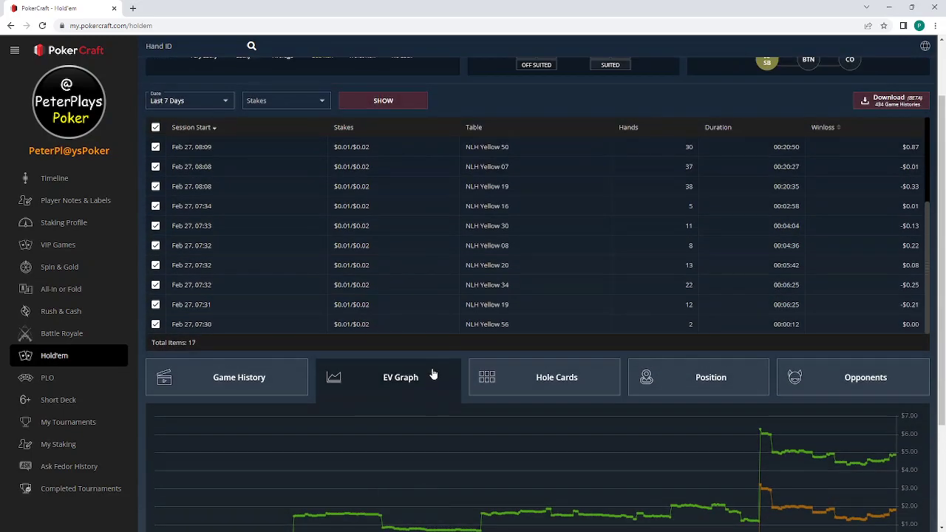
scroll("up", 3)
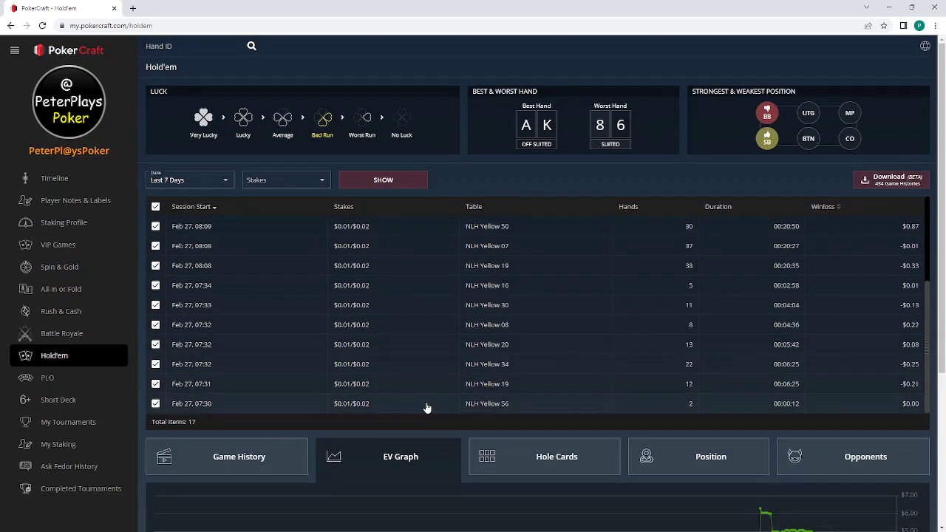
mouse_move(450, 403)
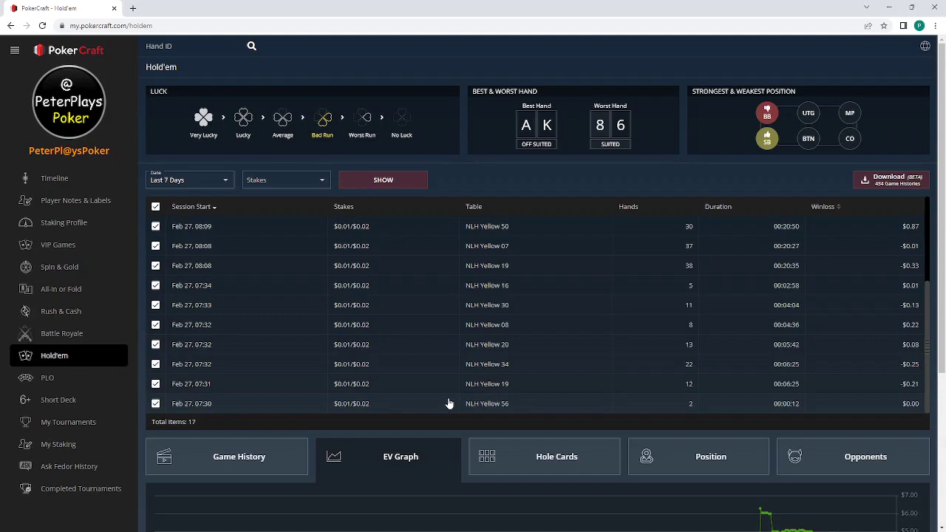
mouse_move(414, 114)
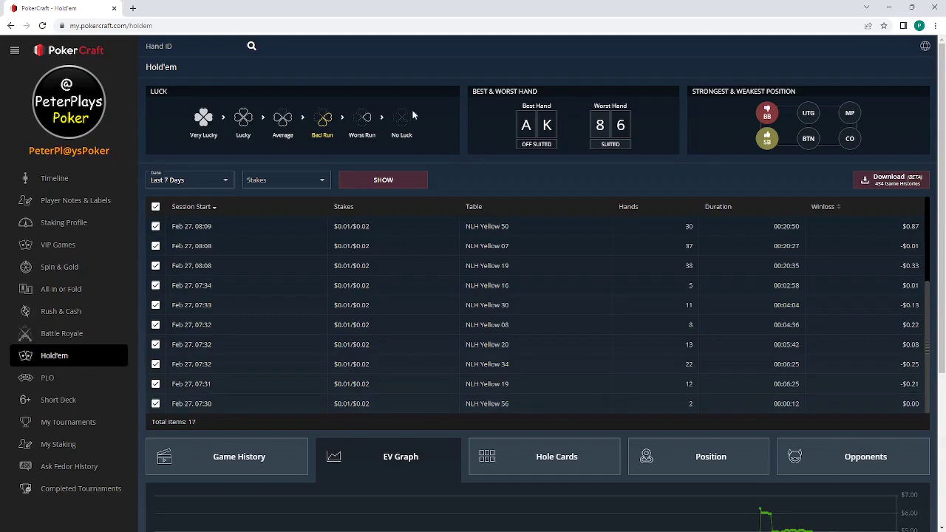
mouse_move(146, 202)
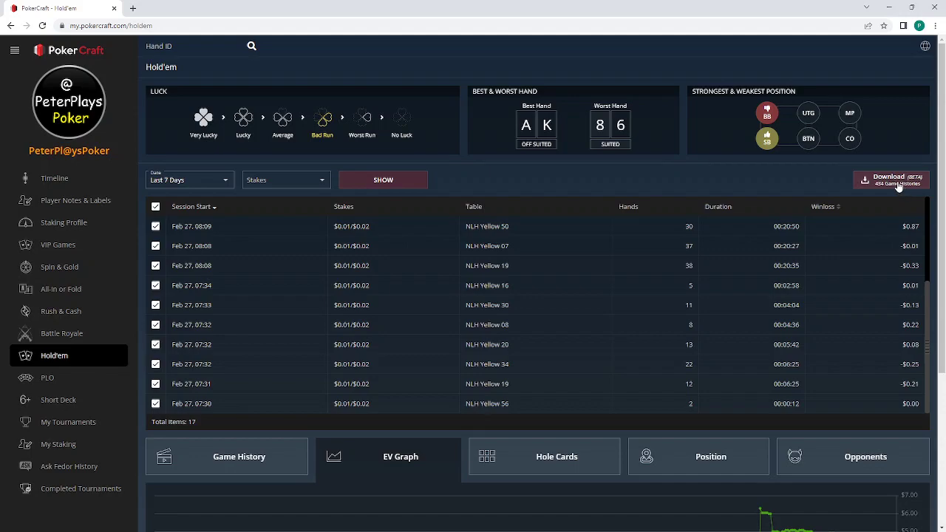
- Save the hand histories zip into the Desktop GG folder and return to the Hold'em page
left_click(891, 180)
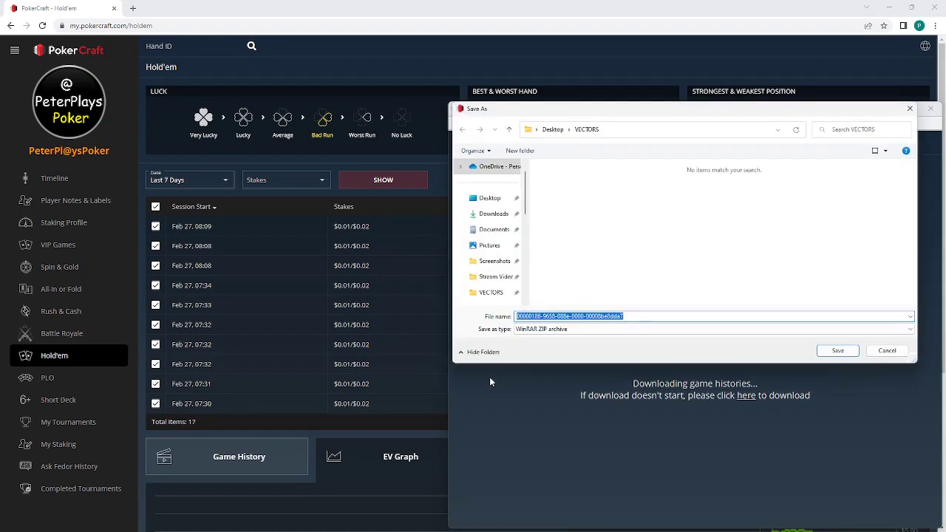
mouse_move(604, 196)
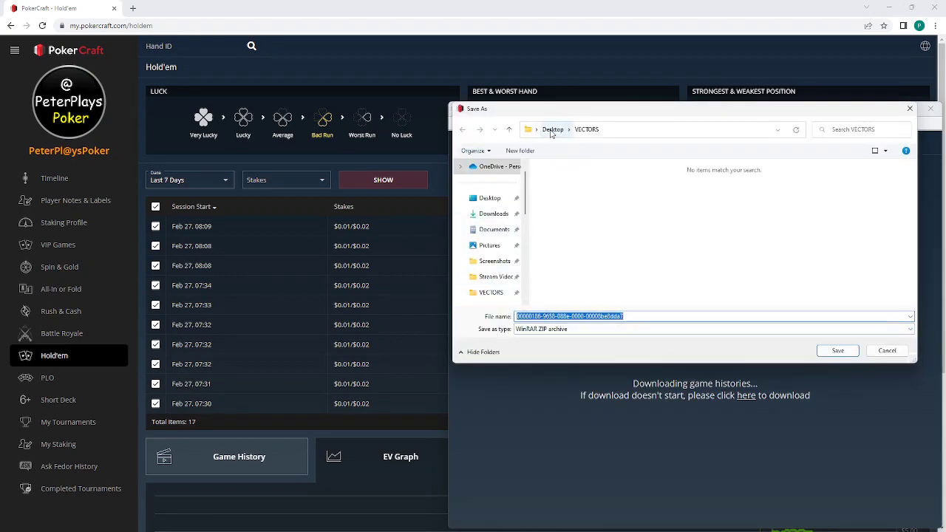
left_click(553, 129)
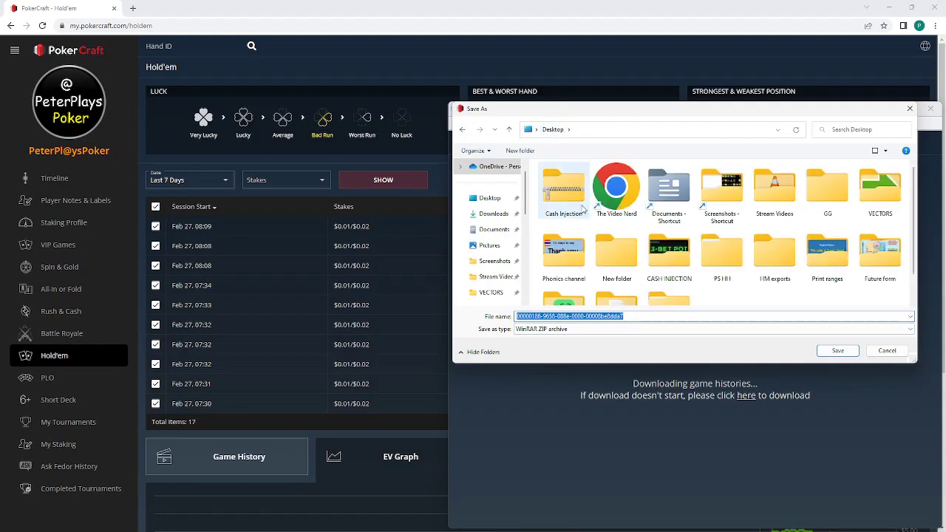
scroll("down", 3)
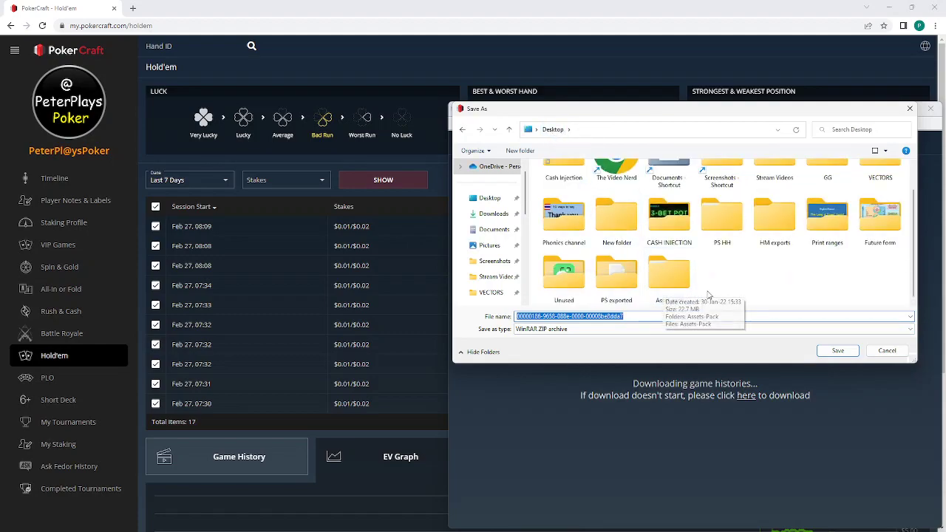
double_click(827, 170)
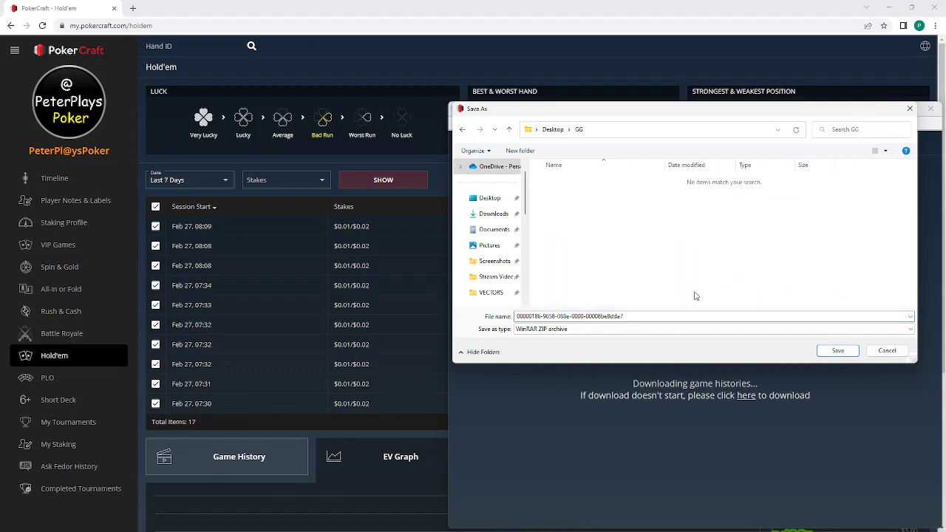
mouse_move(662, 307)
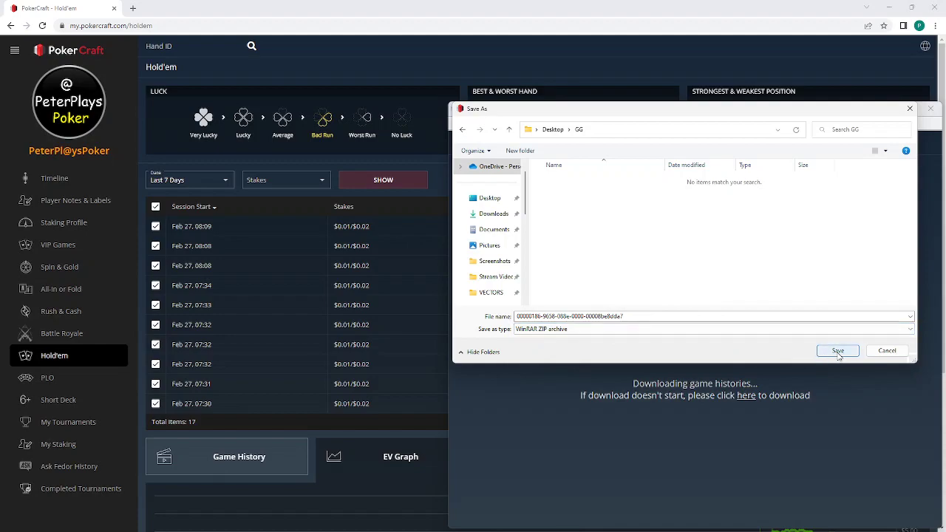
left_click(838, 350)
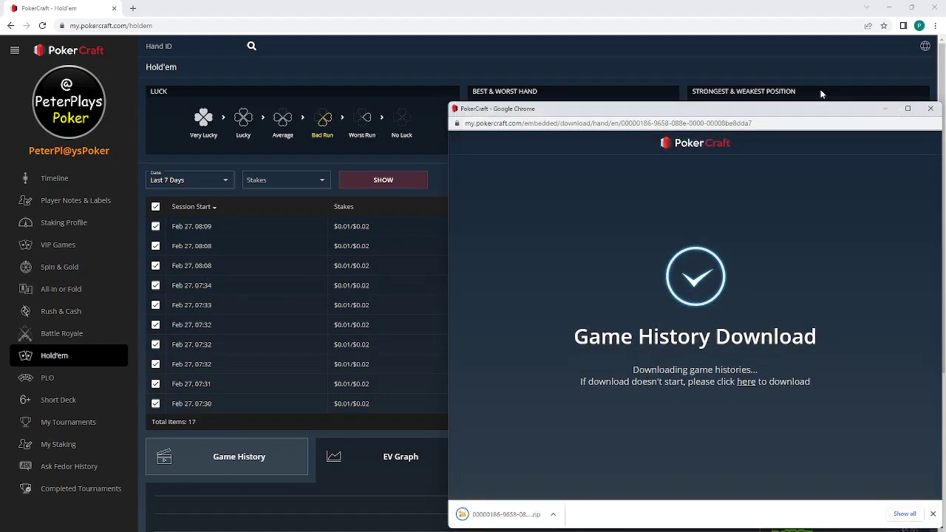
left_click(931, 108)
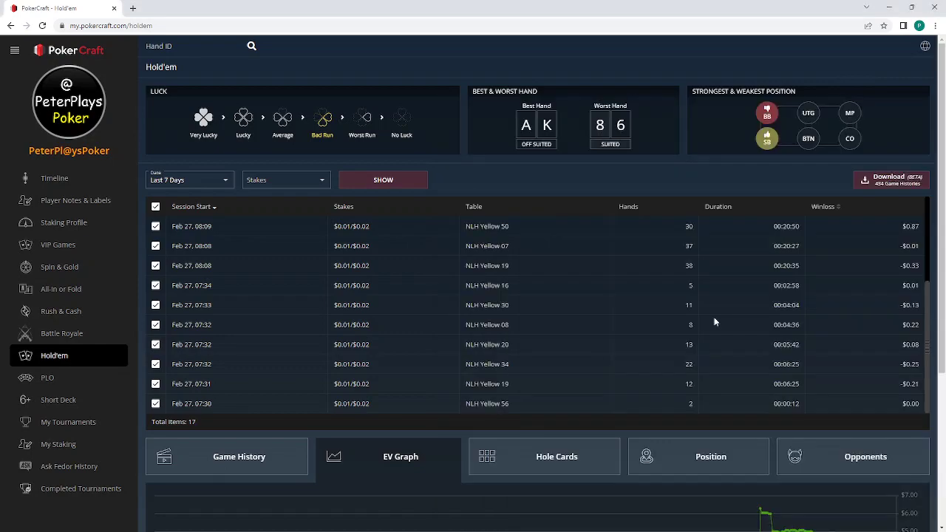
mouse_move(419, 401)
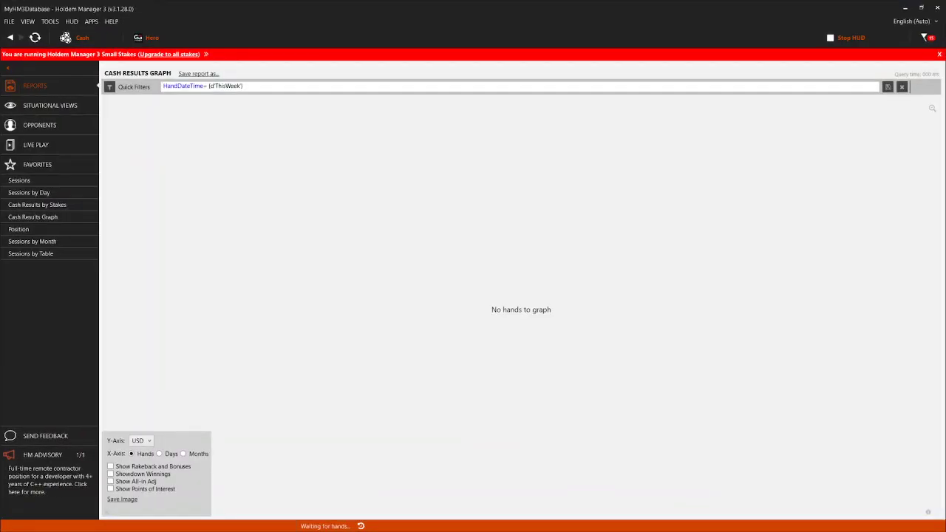
mouse_move(170, 274)
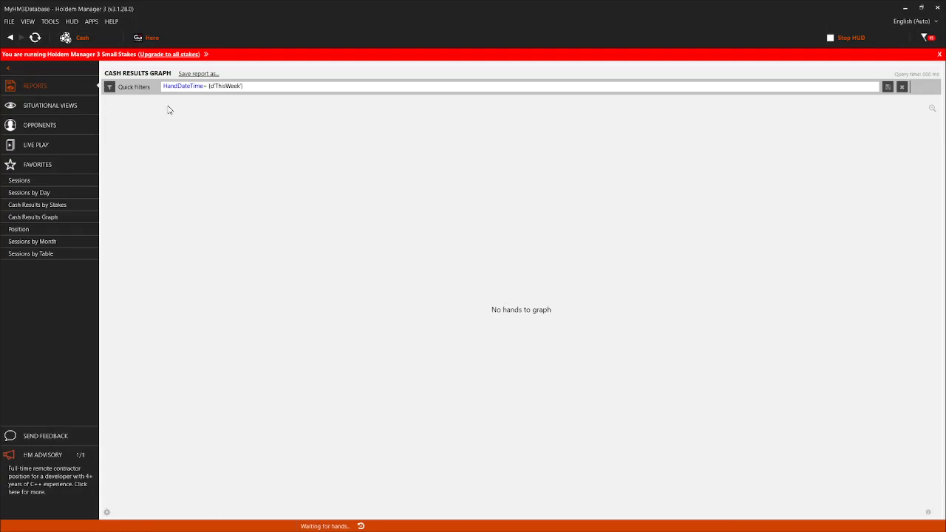
mouse_move(569, 332)
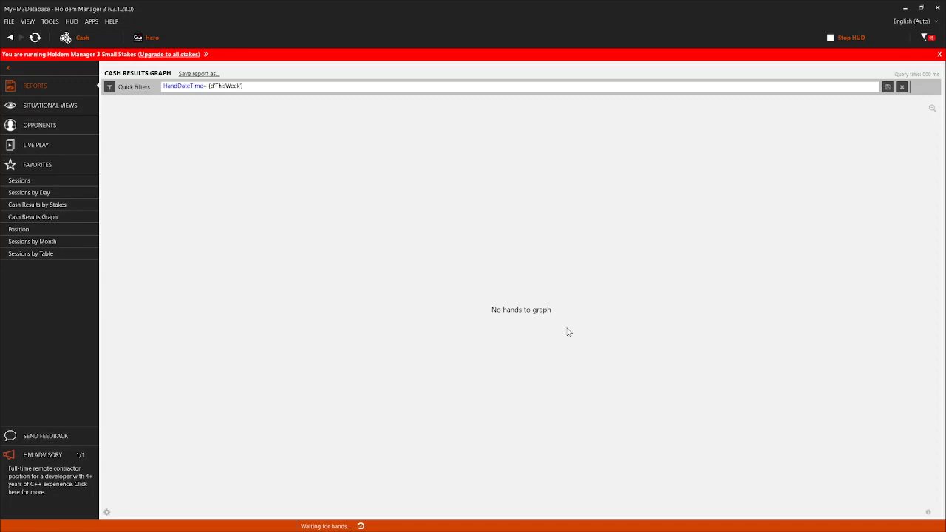
mouse_move(118, 54)
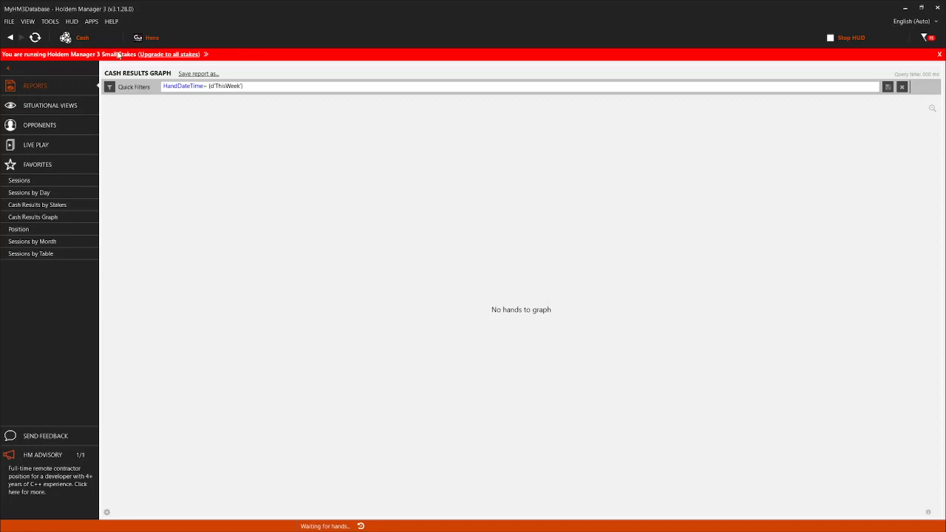
mouse_move(152, 37)
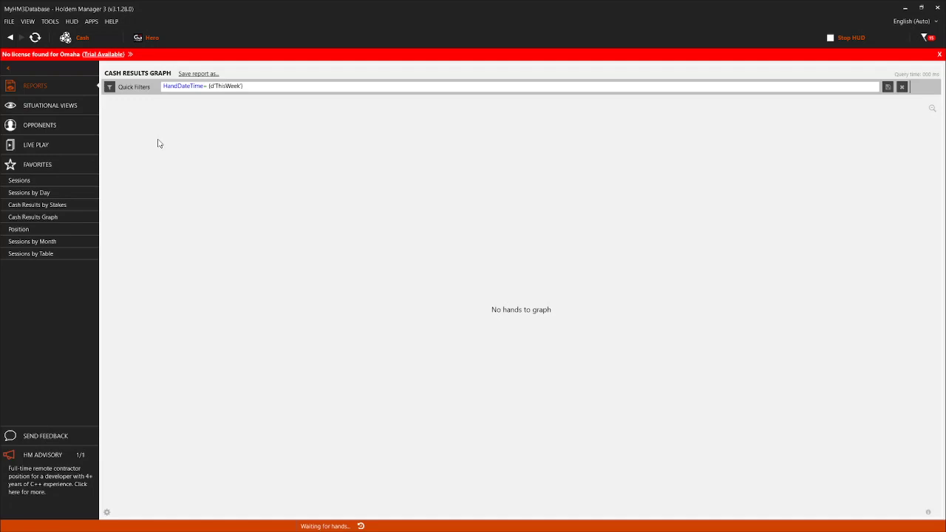
mouse_move(349, 136)
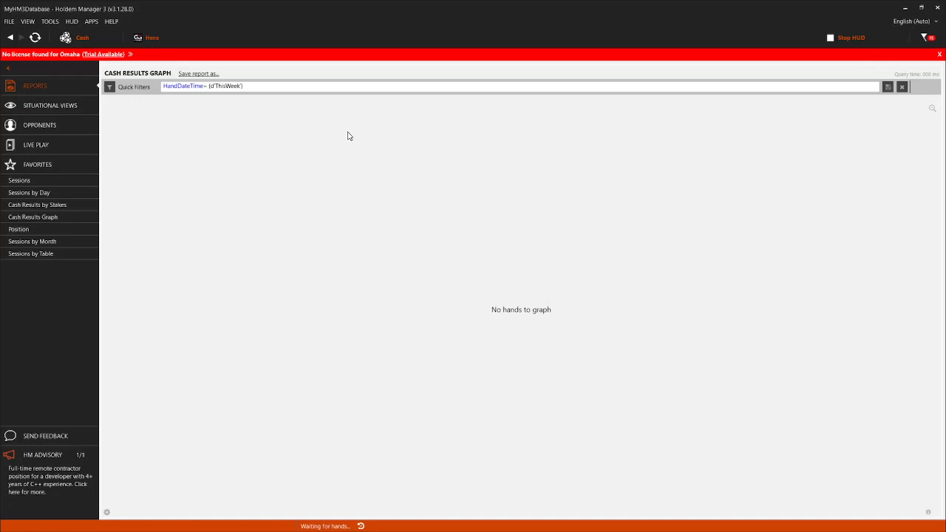
mouse_move(137, 209)
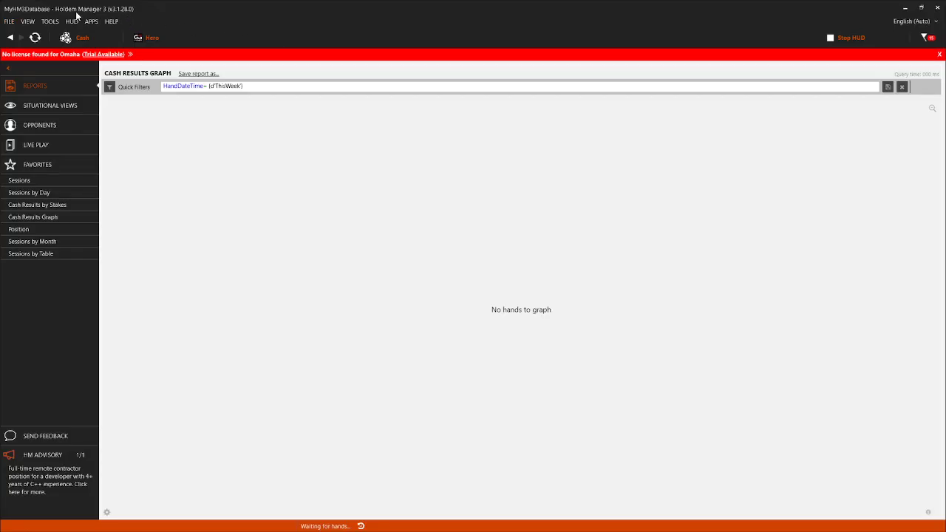
mouse_move(11, 25)
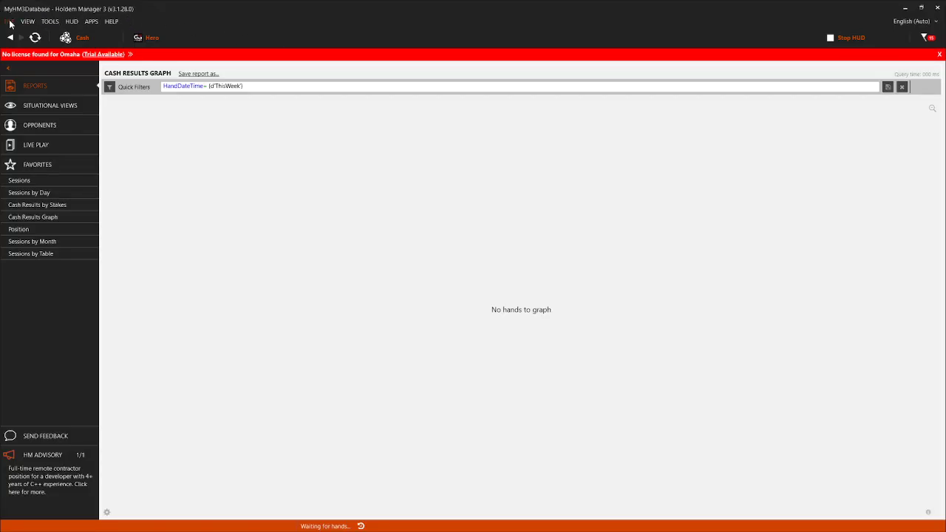
- Choose Stop Auto Import from the FILE menu, then reopen the FILE menu
left_click(6, 21)
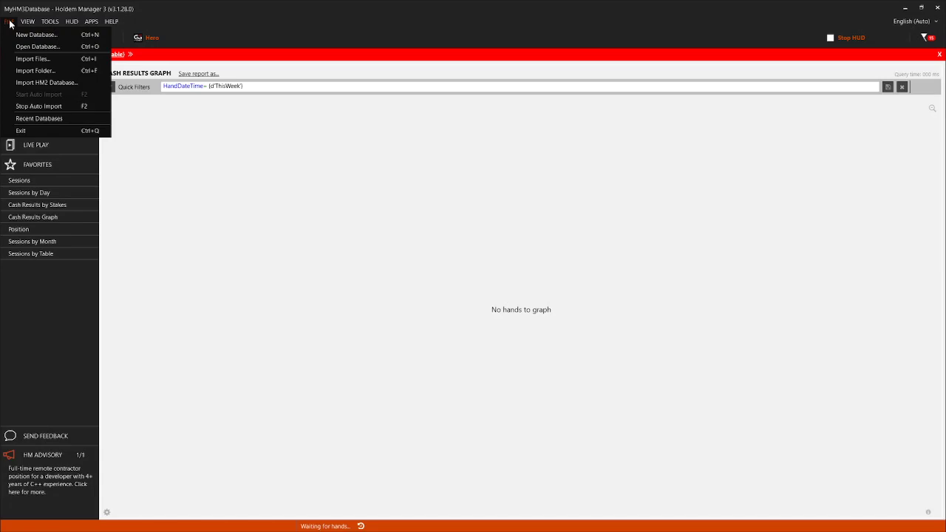
mouse_move(39, 106)
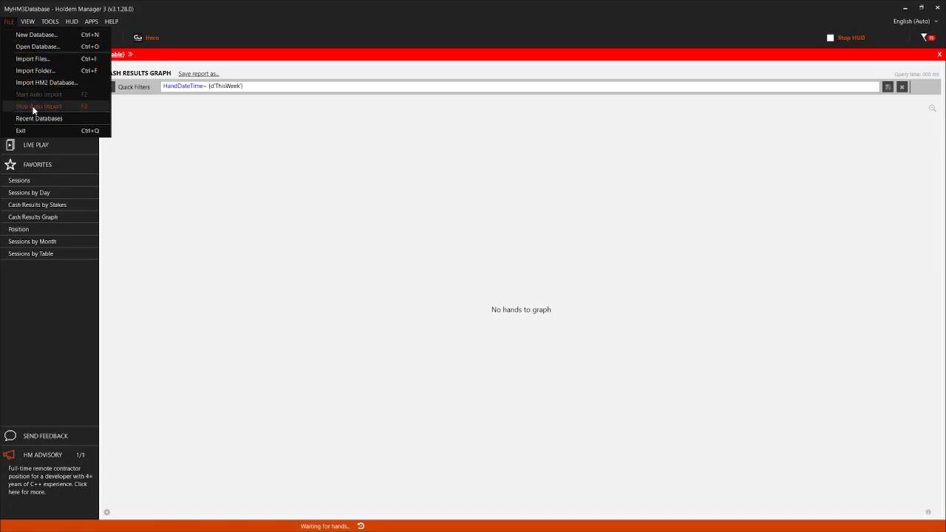
mouse_move(40, 107)
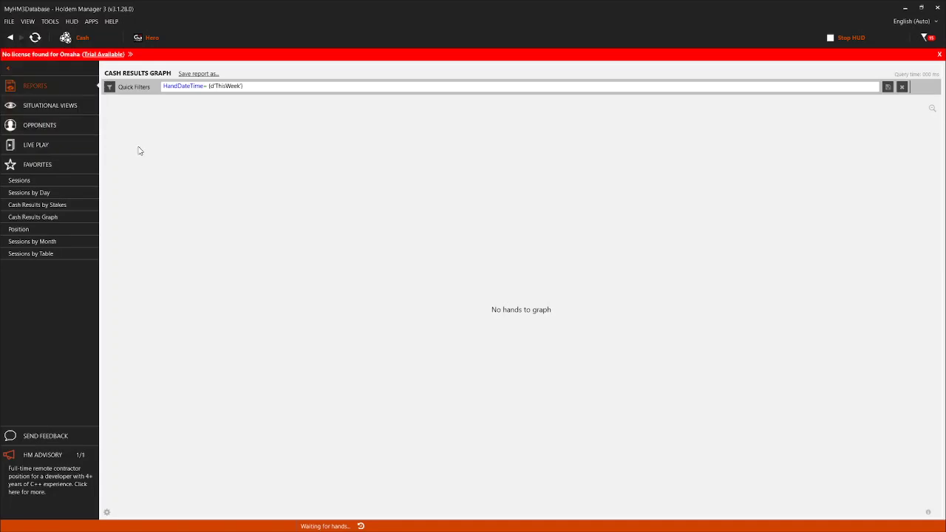
left_click(850, 38)
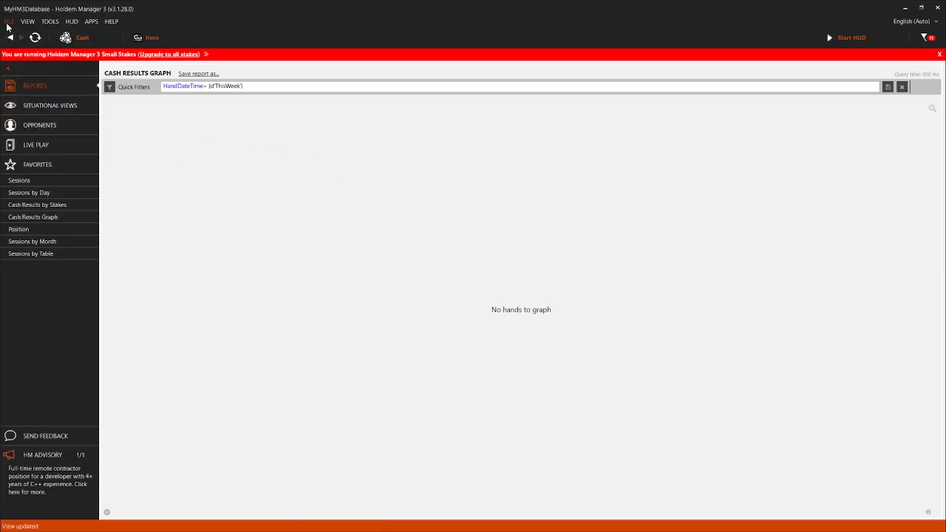
left_click(8, 21)
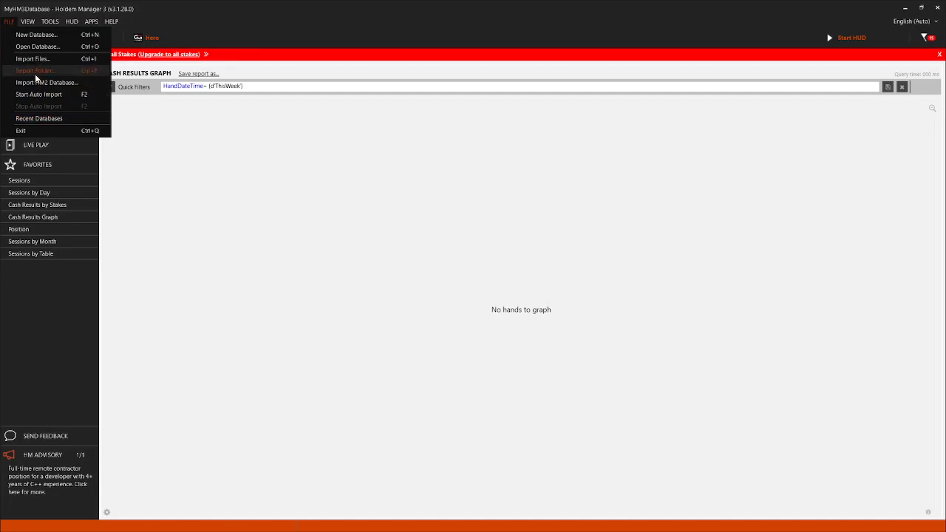
- Import the Desktop GG folder with Import Folder, giving a graph of about 430 hands
left_click(34, 70)
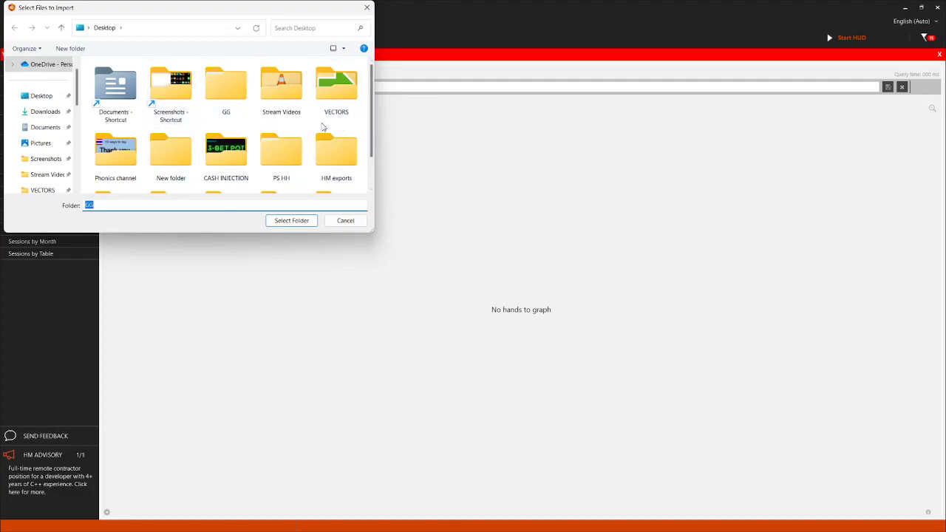
double_click(226, 83)
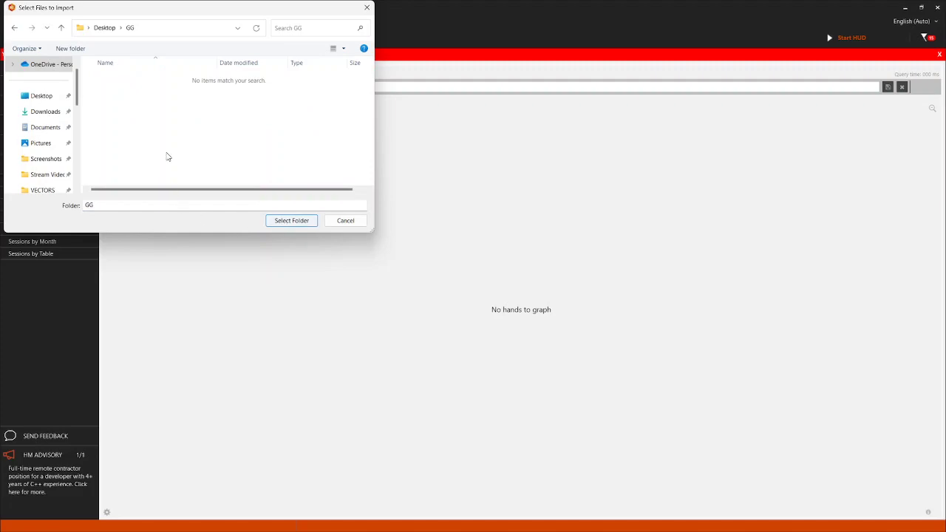
mouse_move(292, 220)
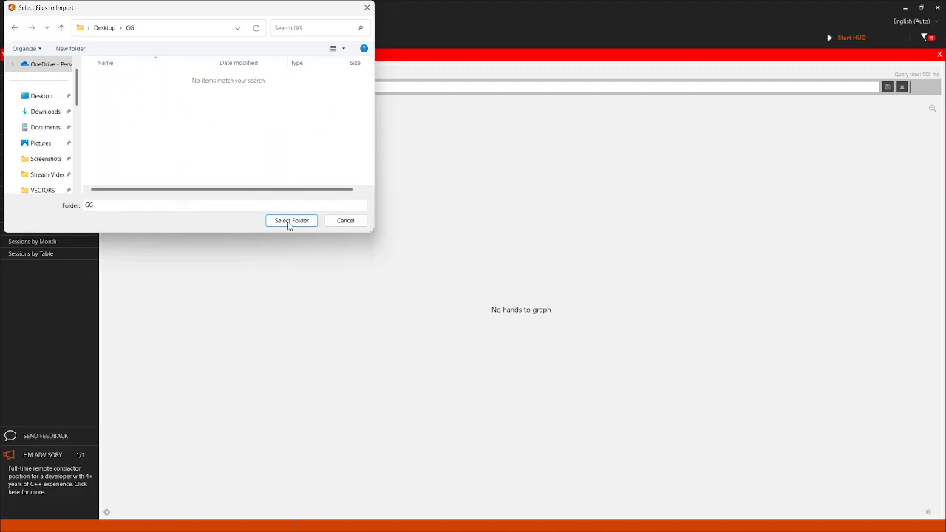
mouse_move(187, 289)
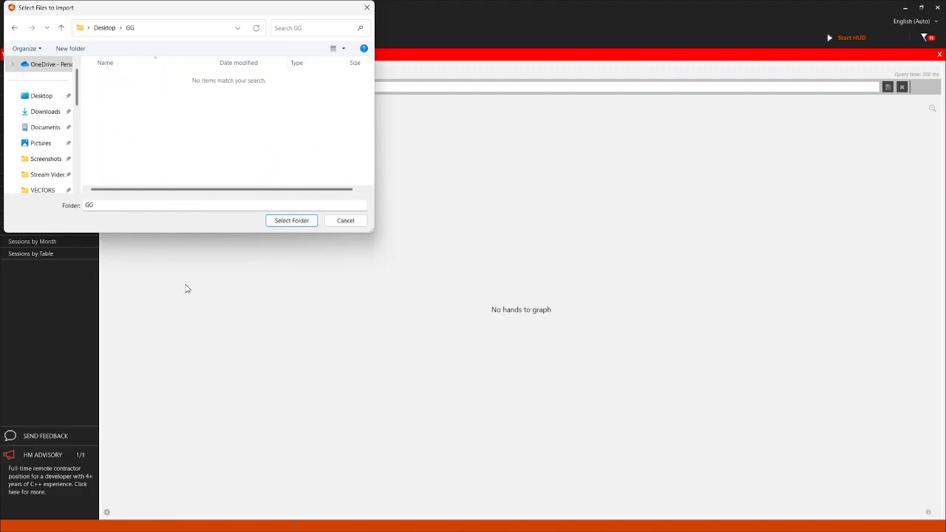
mouse_move(228, 151)
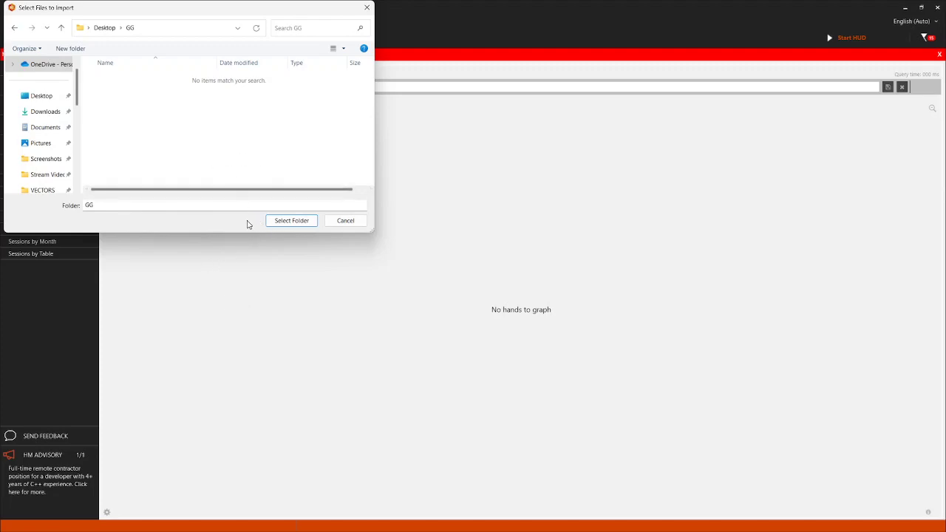
mouse_move(280, 275)
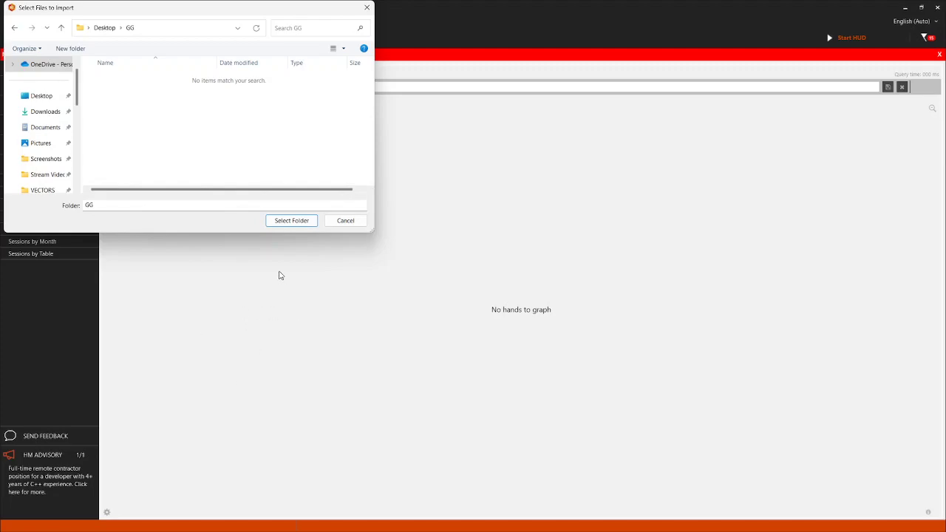
left_click(292, 220)
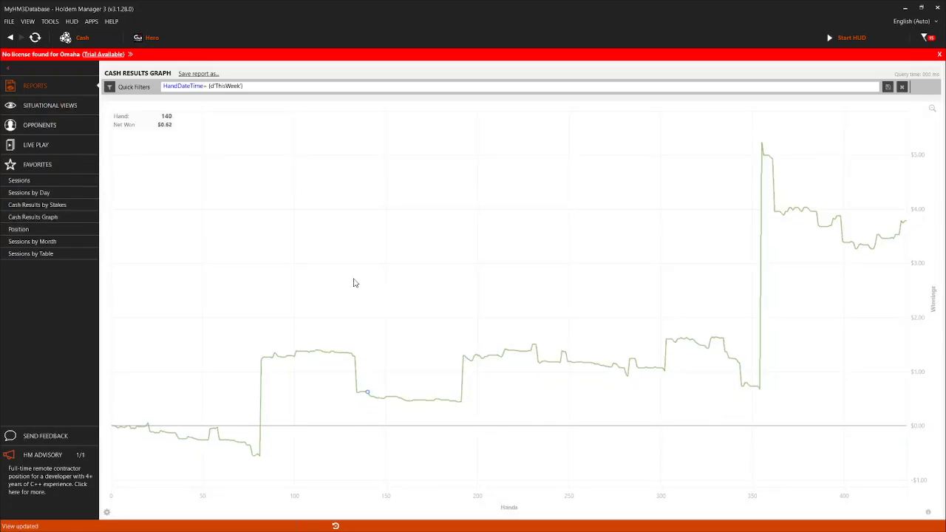
mouse_move(803, 183)
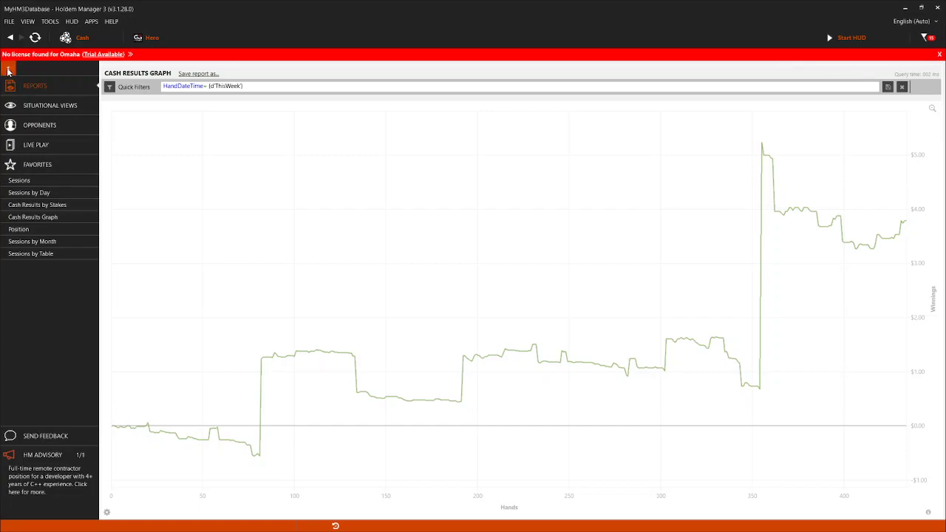
- Hide the left navigation panel so the ~430-hand cash graph spans the window
left_click(10, 68)
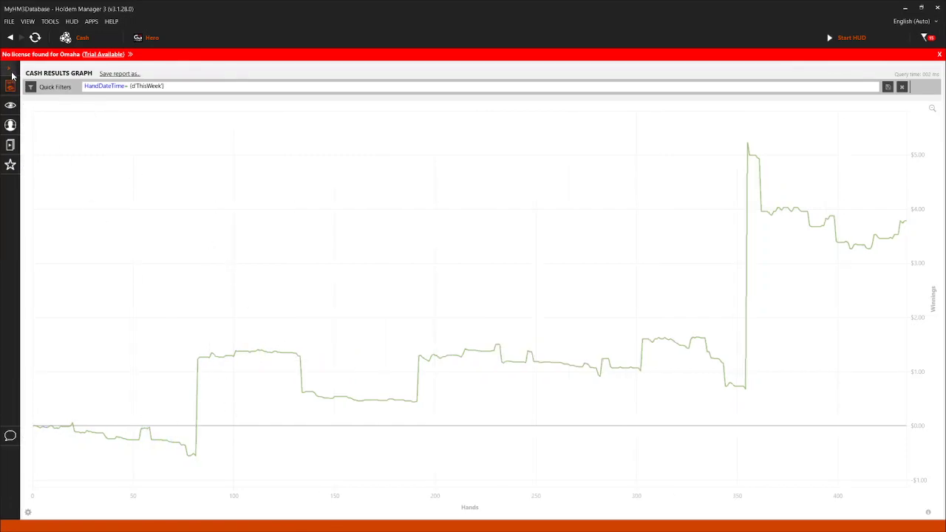
mouse_move(619, 367)
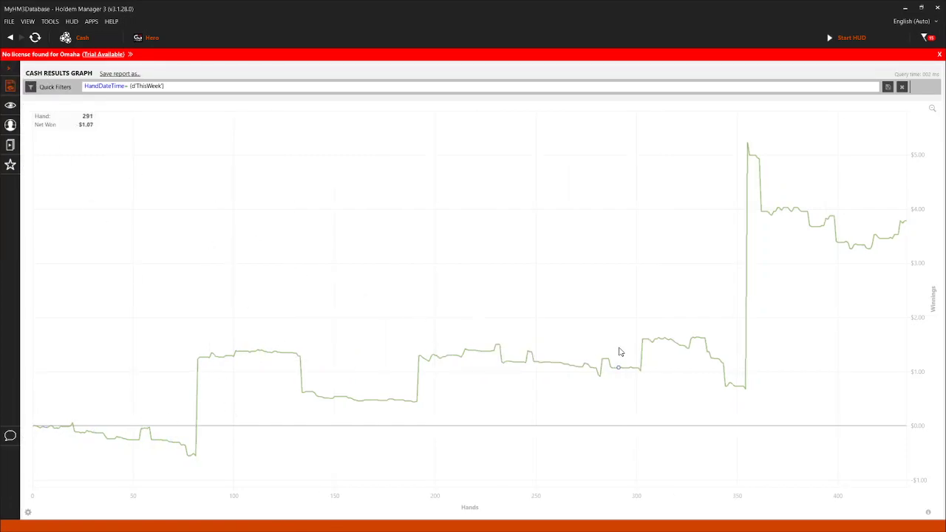
mouse_move(897, 261)
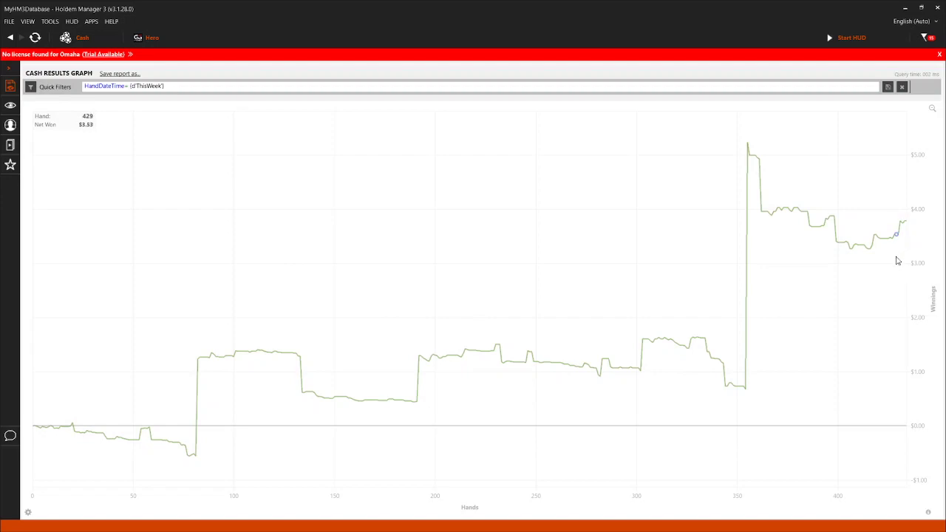